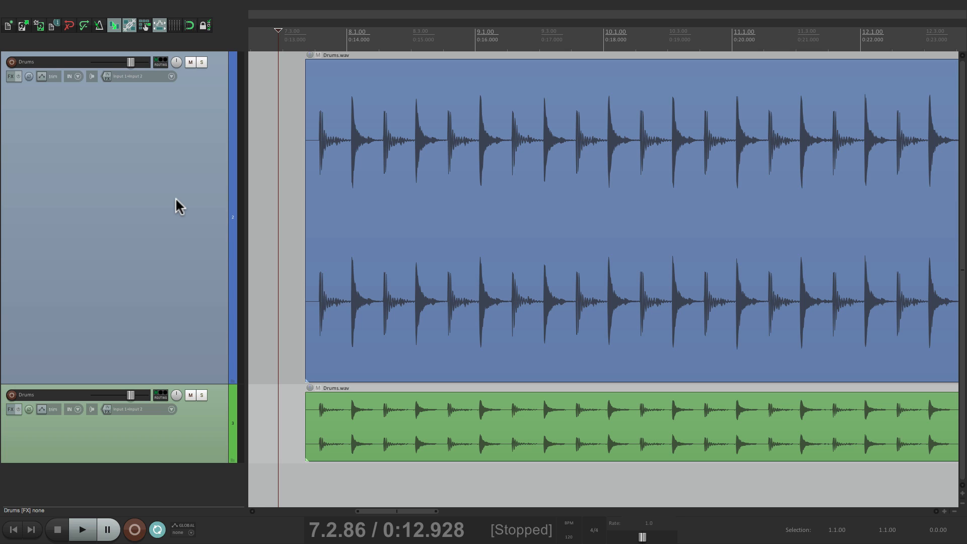
pyautogui.moveTo(295, 183)
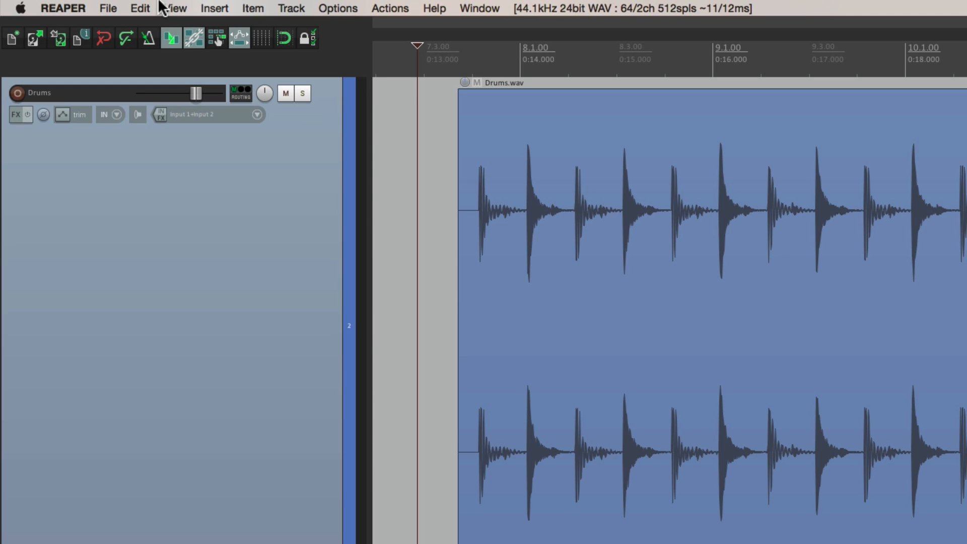
# - Bring up the Dynamic split items dialog for the drum item from the View menu
pyautogui.click(175, 8)
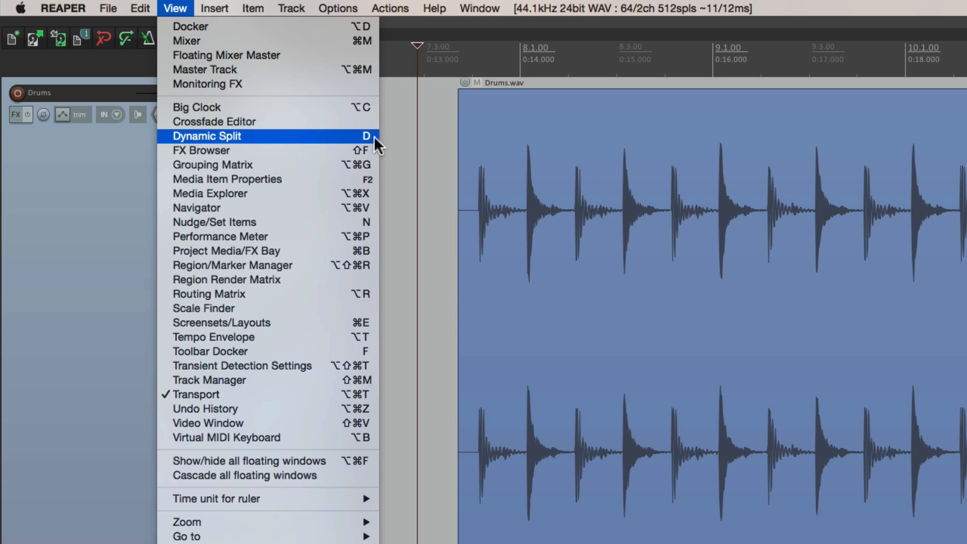
pyautogui.click(207, 136)
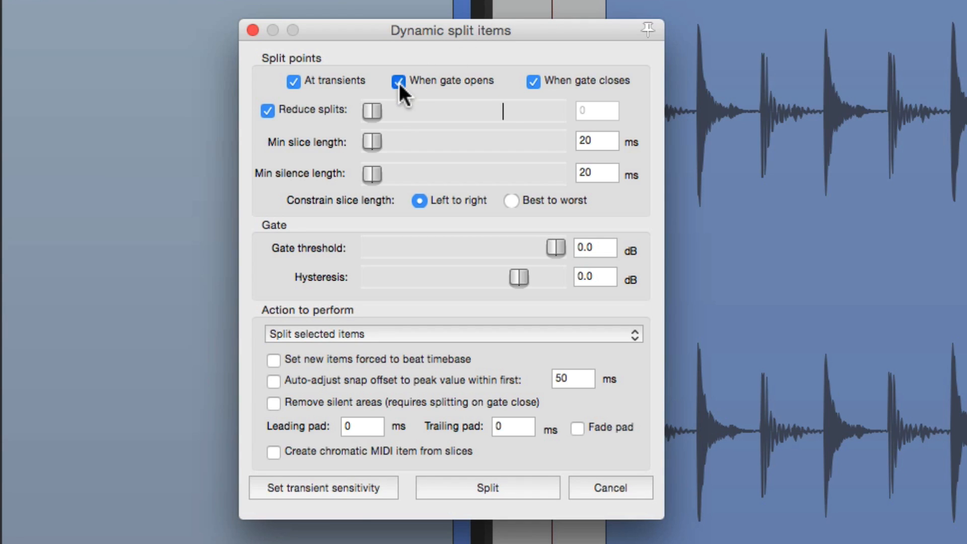
# - Turn off splitting where the gate opens so only transients mark split points
pyautogui.click(398, 81)
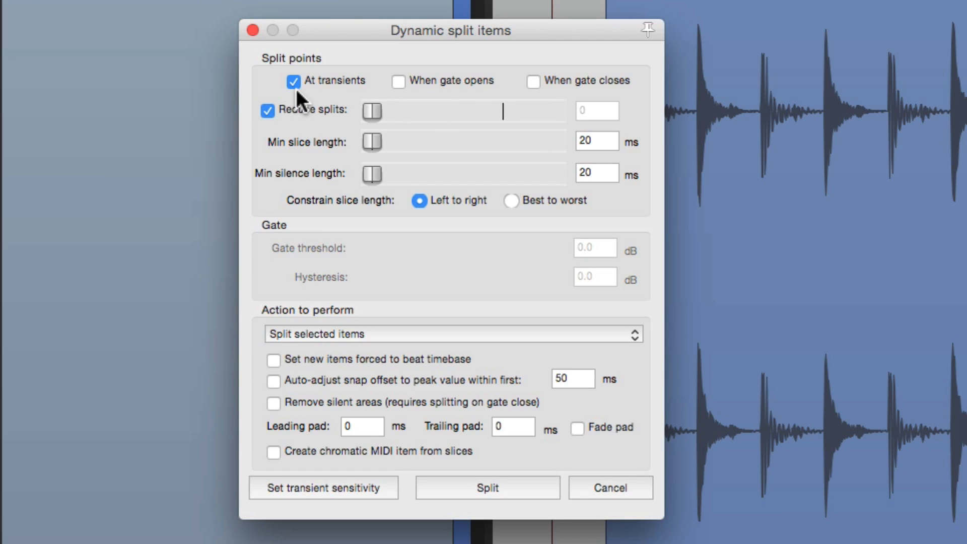
pyautogui.moveTo(317, 102)
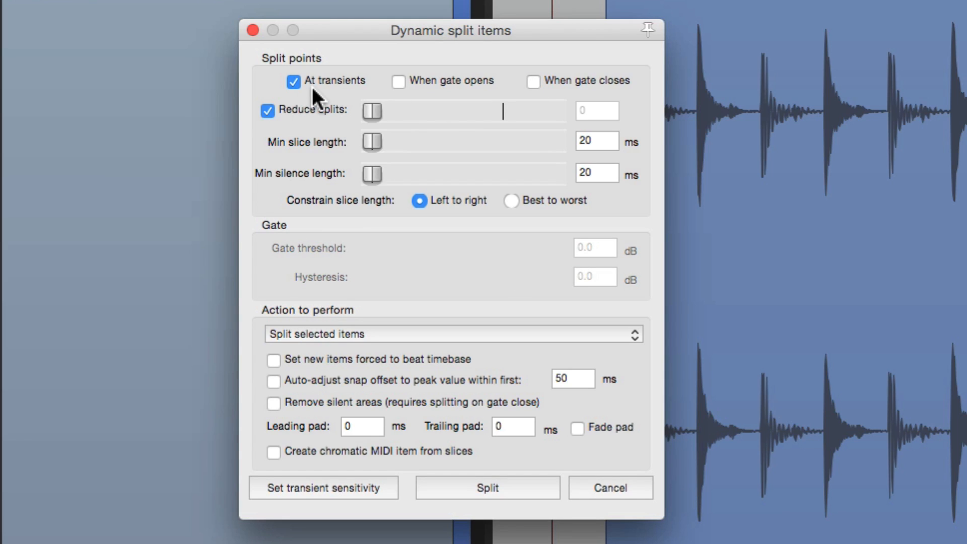
pyautogui.moveTo(342, 98)
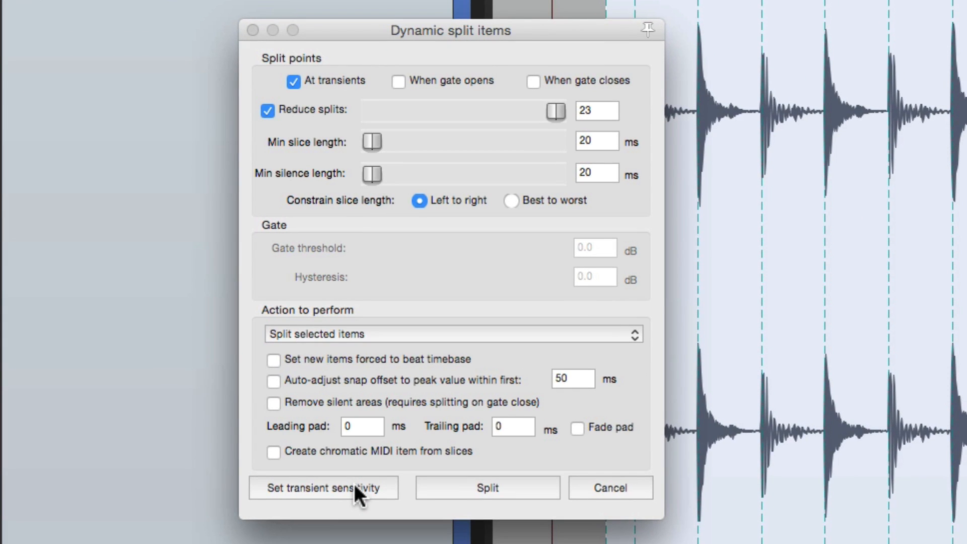
# - Show the transient detection threshold lines on the drum waveform
pyautogui.click(323, 488)
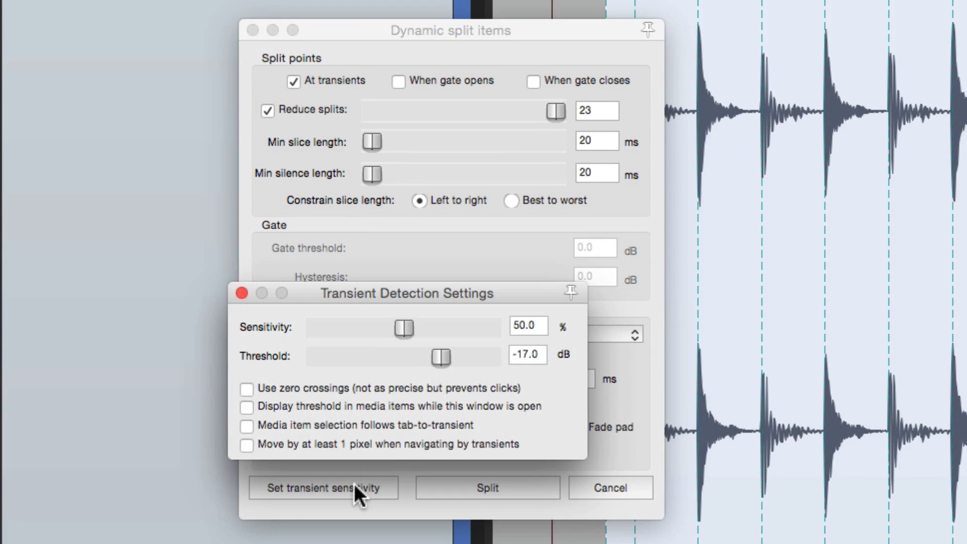
pyautogui.moveTo(367, 367)
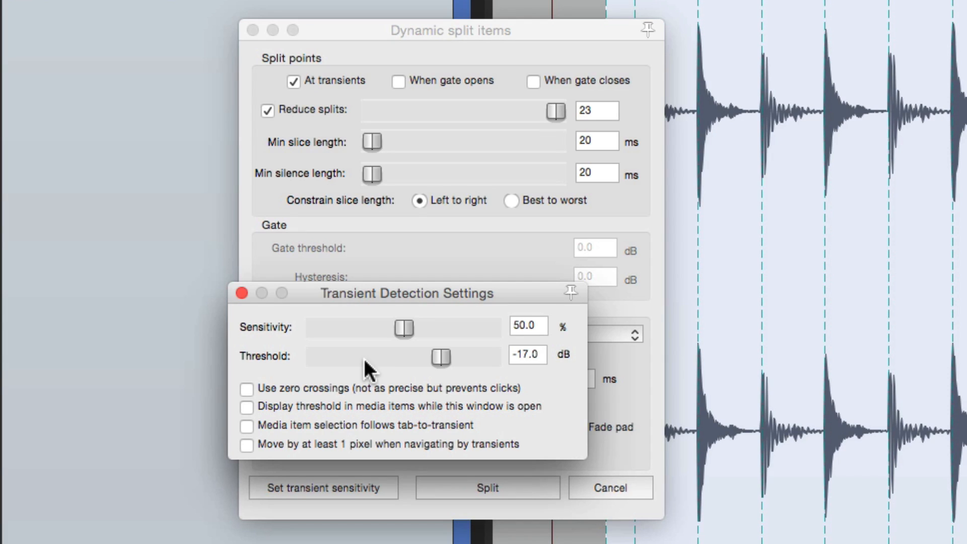
pyautogui.click(246, 409)
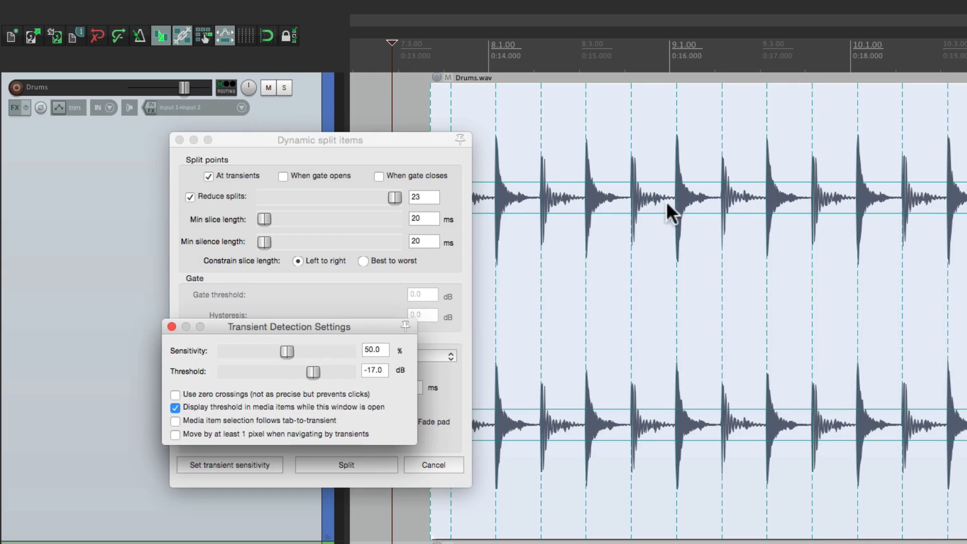
pyautogui.moveTo(671, 180)
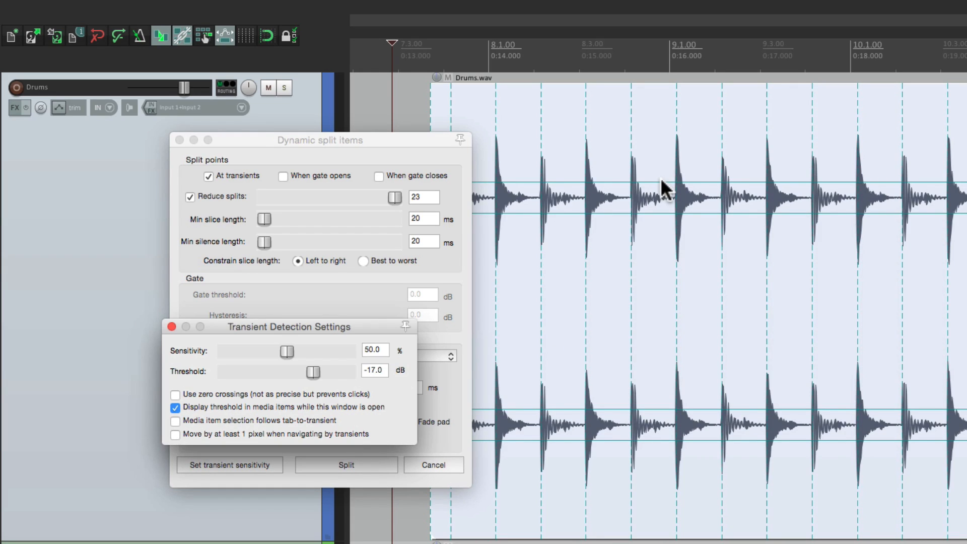
pyautogui.moveTo(626, 190)
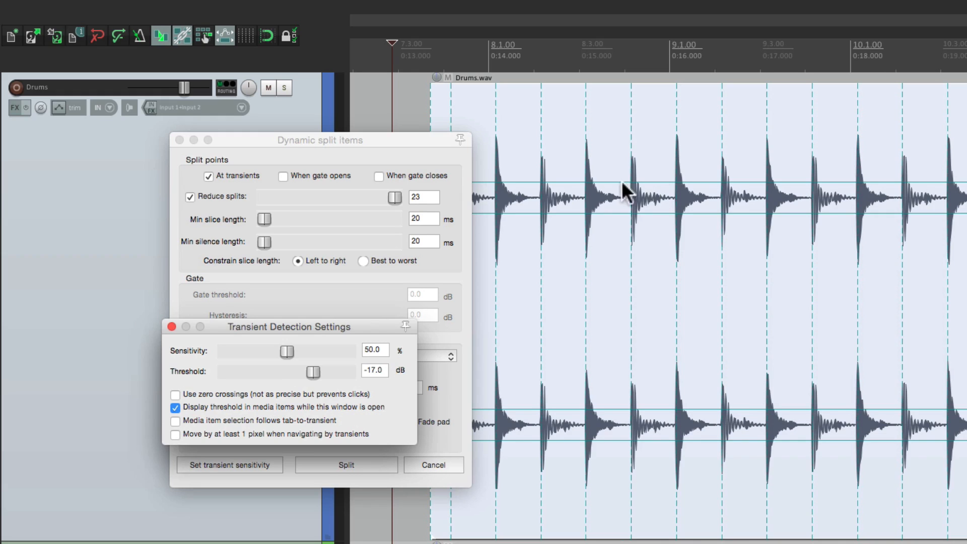
# - Adjust the transient threshold up to 0 dB and back down to -12.1 dB
pyautogui.moveTo(313, 372); pyautogui.dragTo(329, 372)
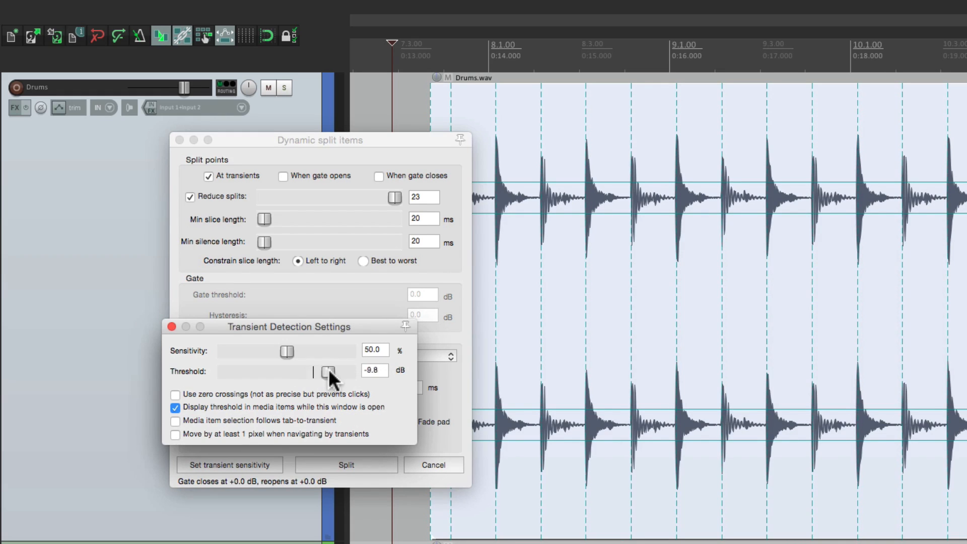
pyautogui.moveTo(327, 372); pyautogui.dragTo(336, 372)
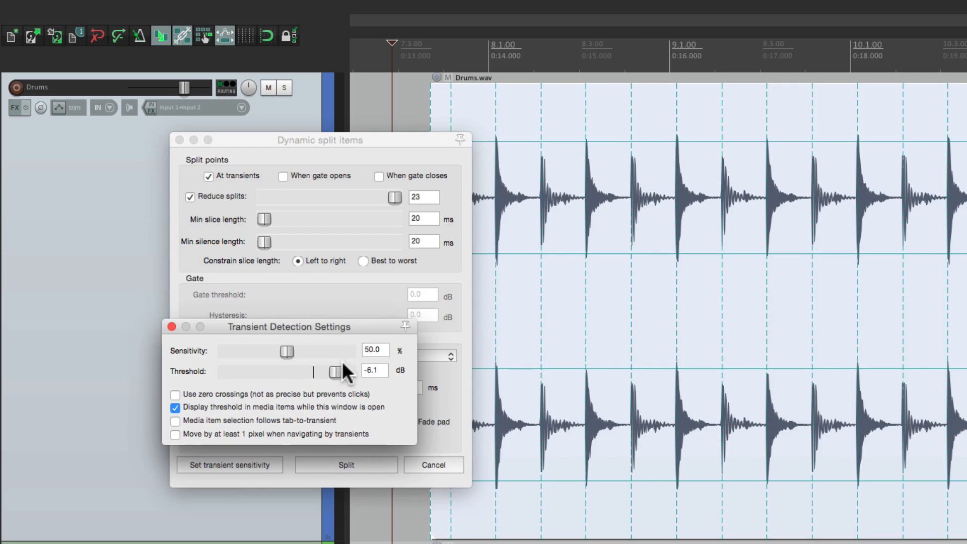
pyautogui.moveTo(335, 372); pyautogui.dragTo(349, 372)
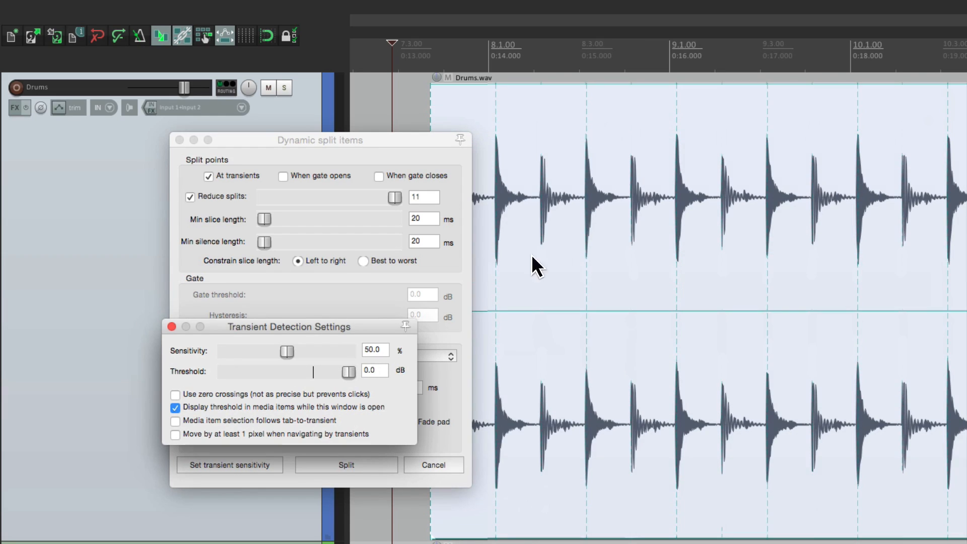
pyautogui.moveTo(719, 147)
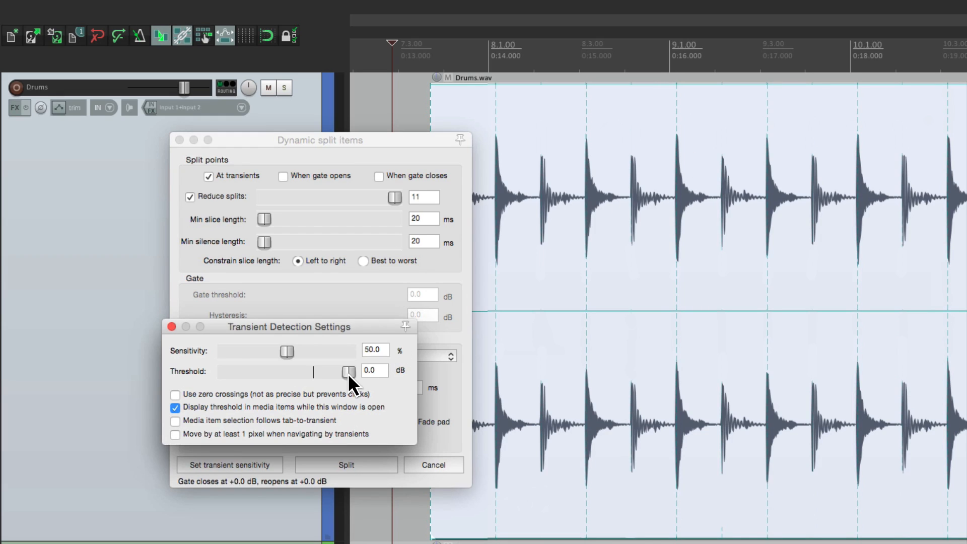
pyautogui.moveTo(349, 372); pyautogui.dragTo(337, 371)
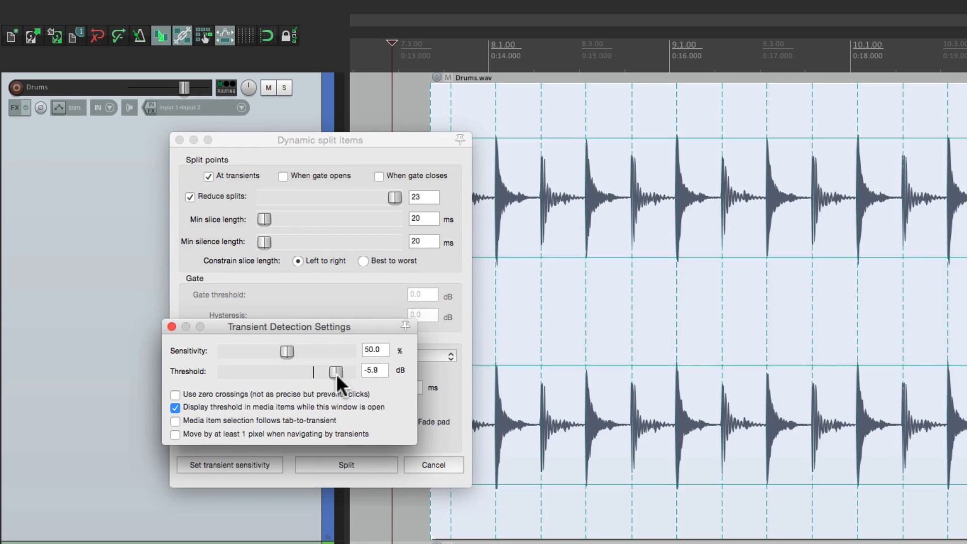
pyautogui.moveTo(336, 372); pyautogui.dragTo(320, 372)
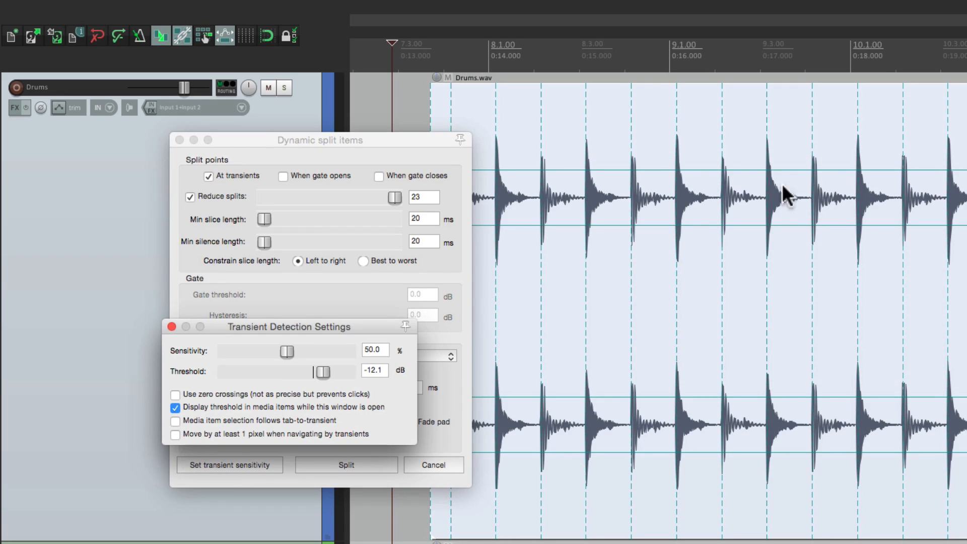
pyautogui.moveTo(724, 123)
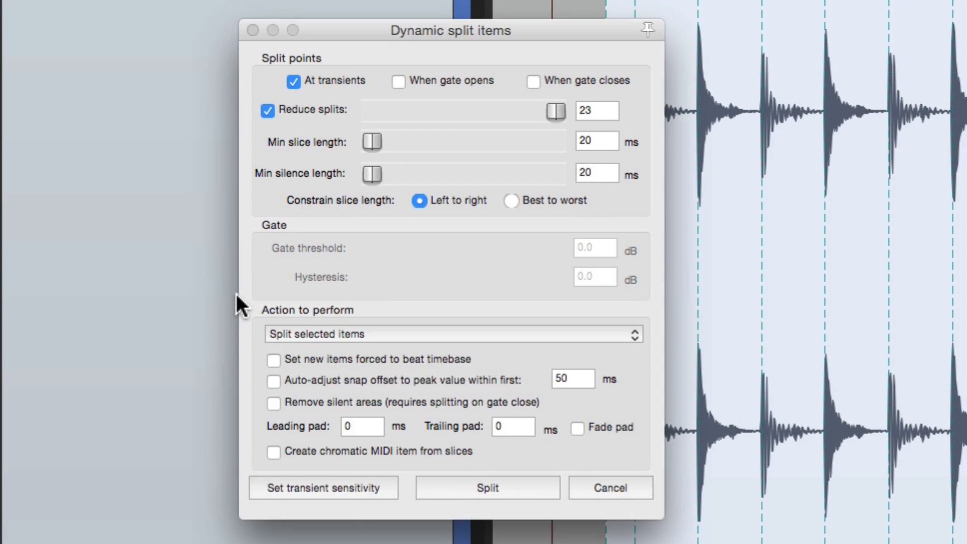
pyautogui.moveTo(482, 343)
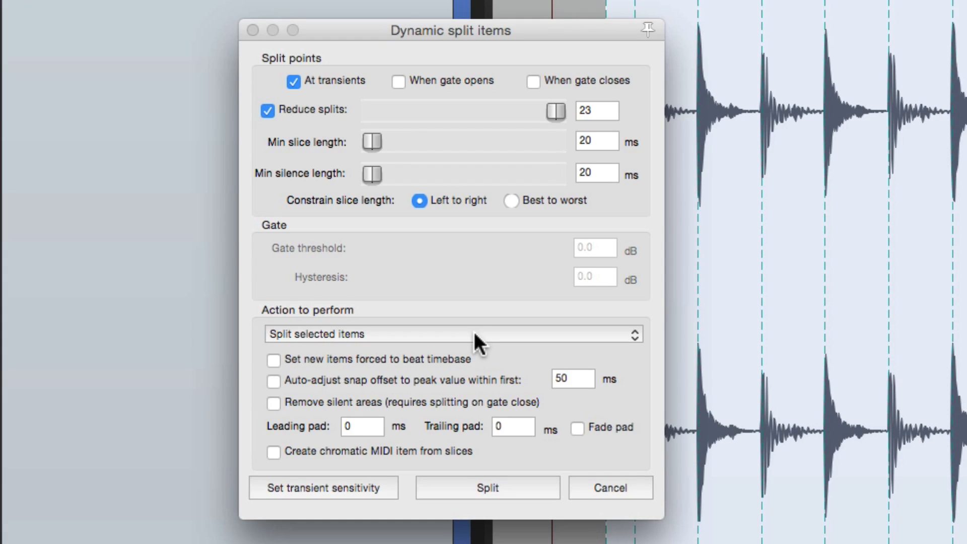
pyautogui.click(451, 333)
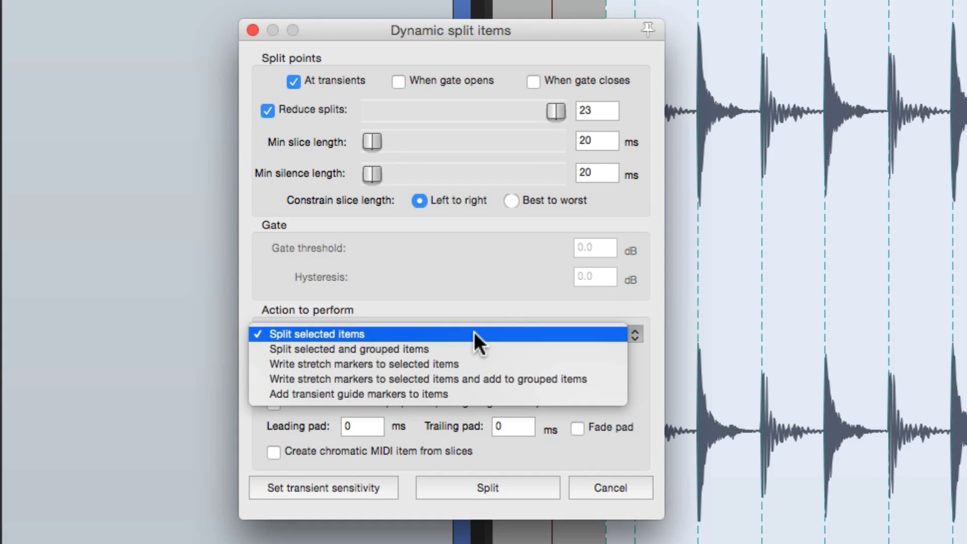
pyautogui.click(317, 334)
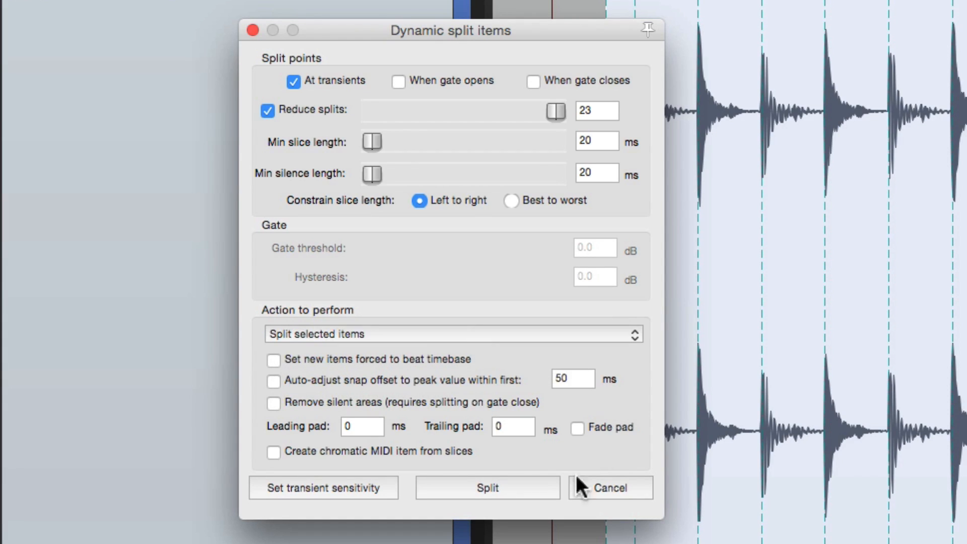
pyautogui.click(487, 488)
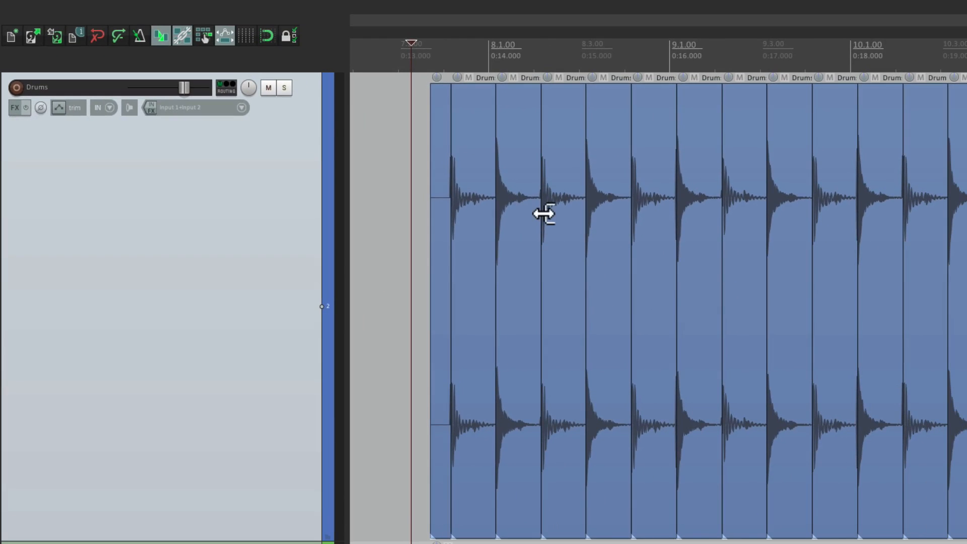
pyautogui.moveTo(534, 153)
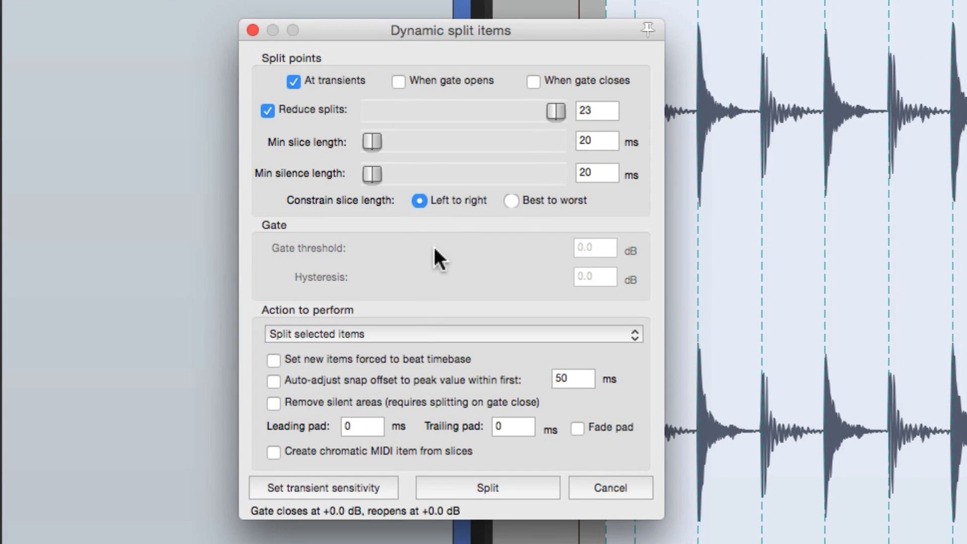
# - Set the split action to 'Split selected and grouped items' and move the dialog aside
pyautogui.click(452, 333)
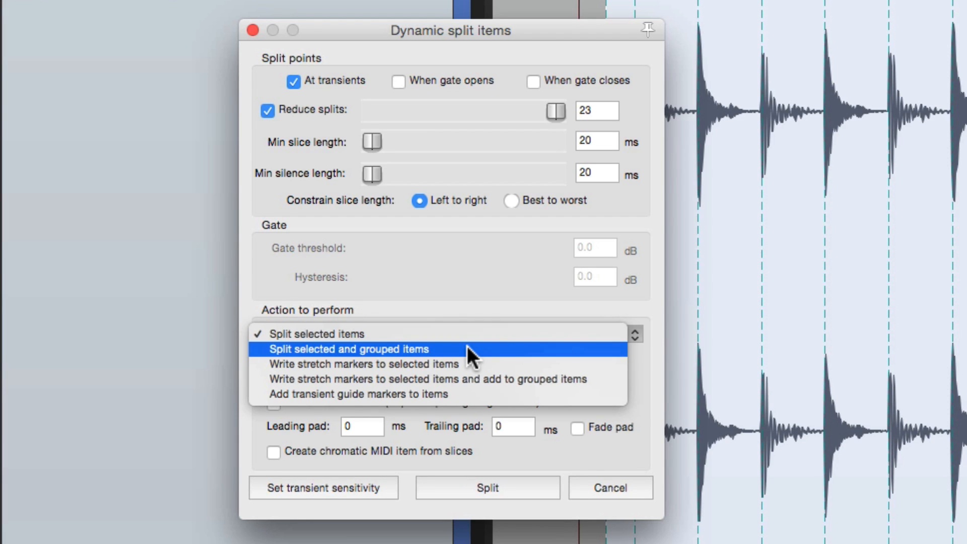
pyautogui.click(347, 348)
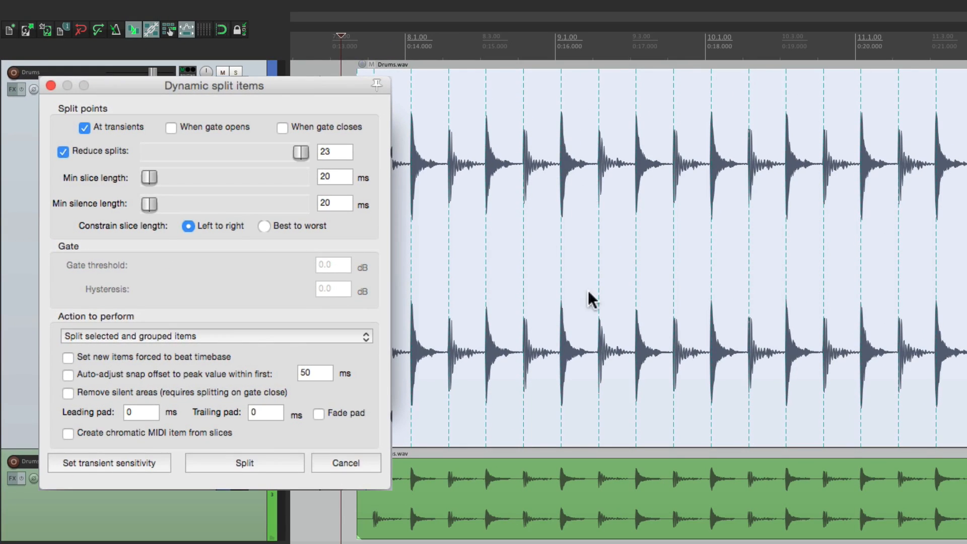
pyautogui.moveTo(300, 153); pyautogui.dragTo(320, 152)
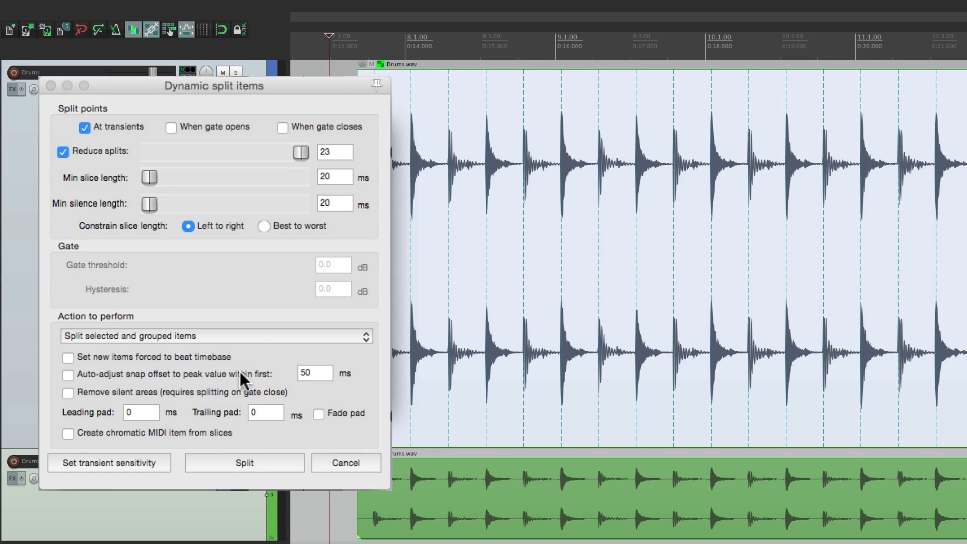
# - Raise the transient detection threshold to -10.1 dB
pyautogui.click(109, 462)
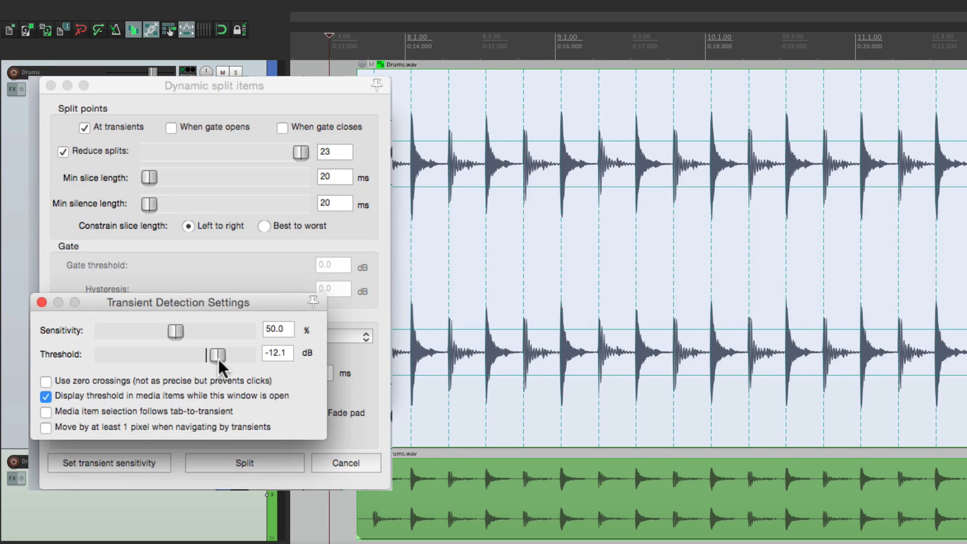
pyautogui.moveTo(215, 355); pyautogui.dragTo(221, 355)
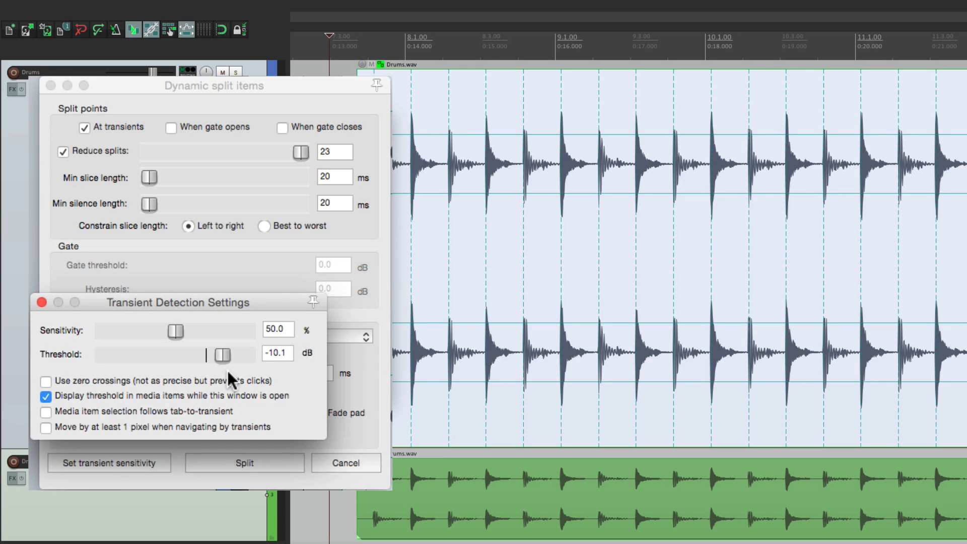
pyautogui.click(42, 302)
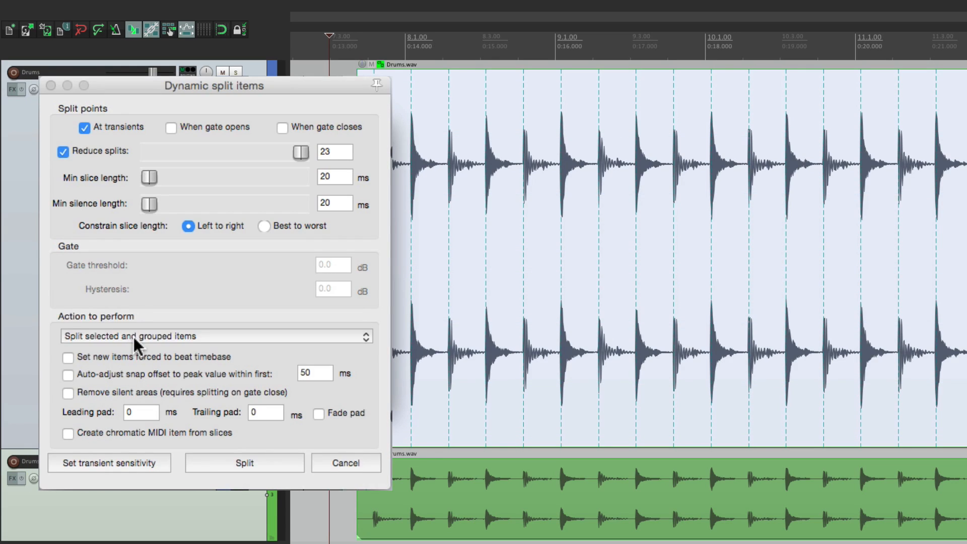
# - Confirm the selected-and-grouped split action and run the split at the transients
pyautogui.click(216, 335)
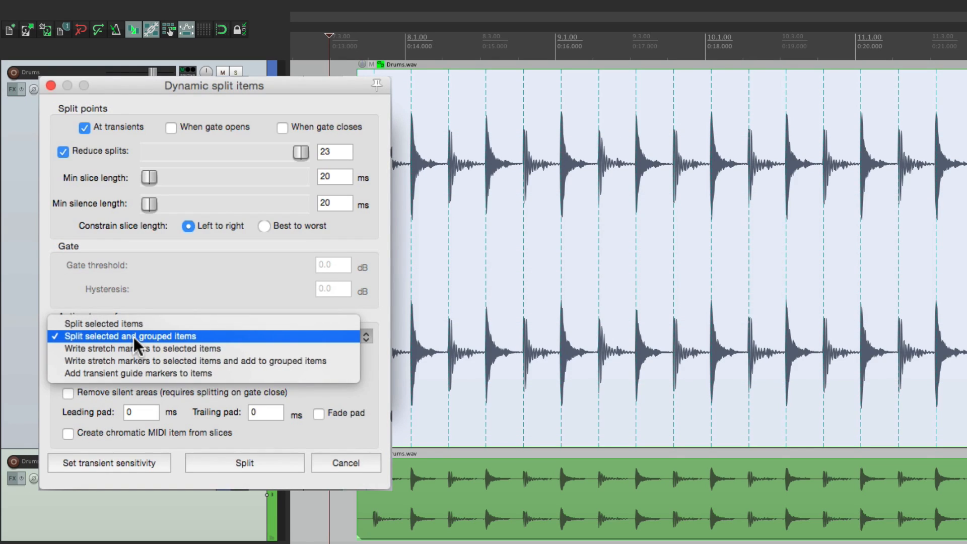
pyautogui.click(130, 335)
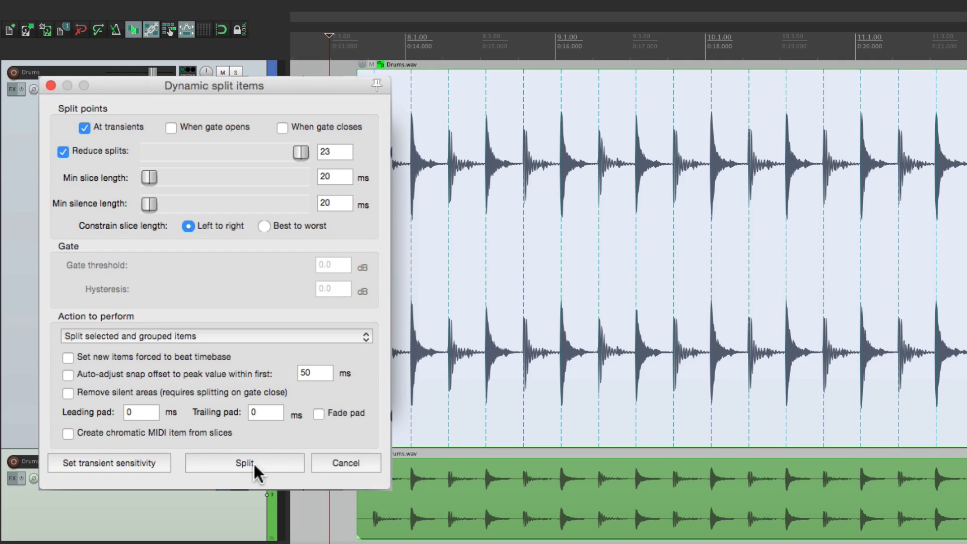
pyautogui.moveTo(549, 252)
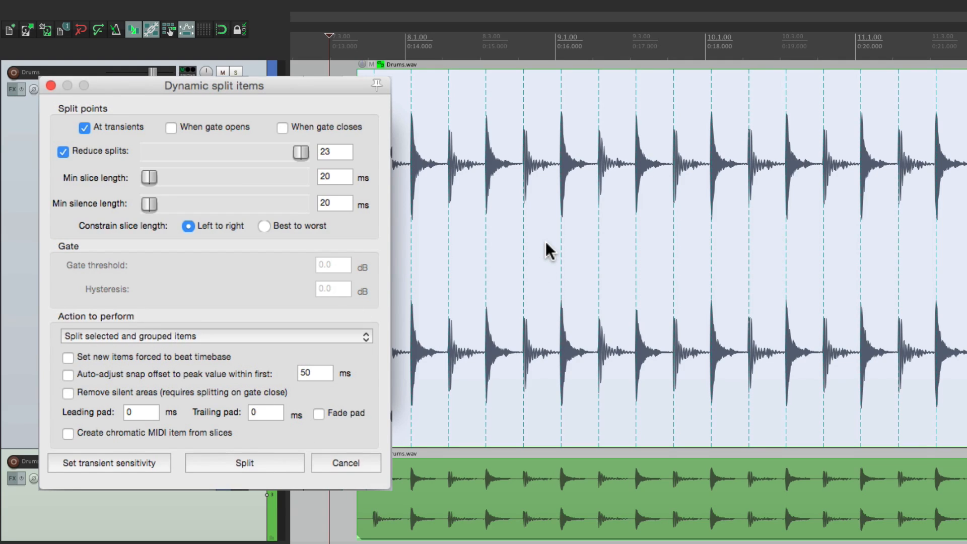
pyautogui.moveTo(524, 476)
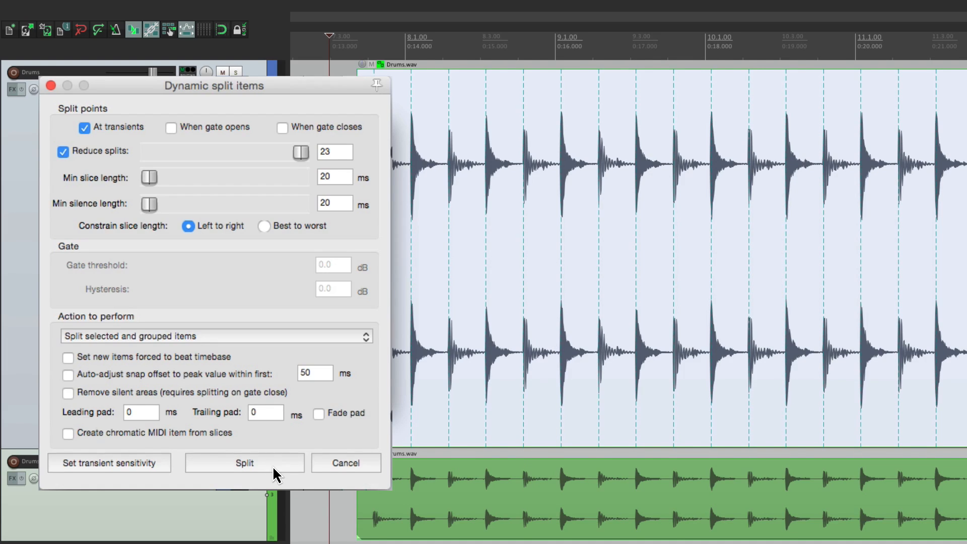
pyautogui.click(243, 462)
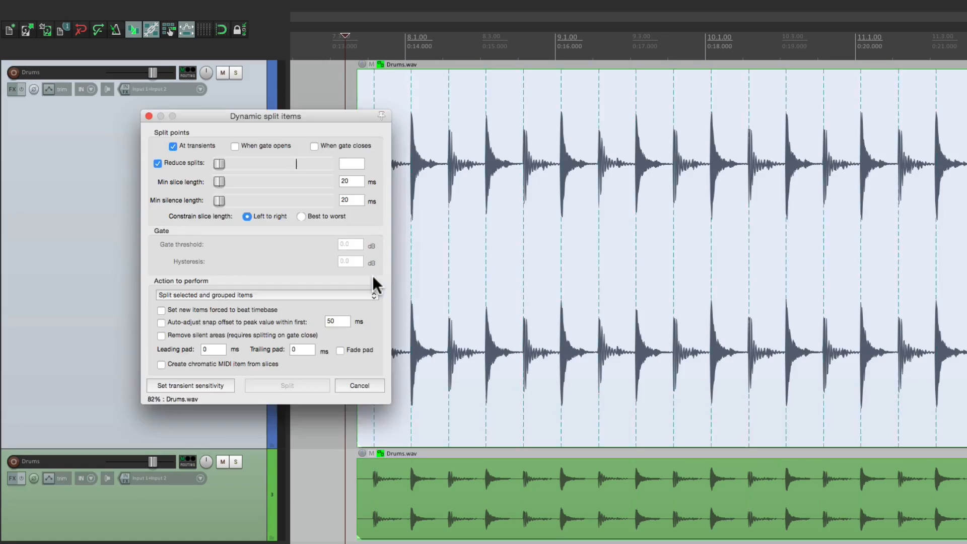
# - Switch the action to 'Write stretch markers to selected items' and write them
pyautogui.click(267, 295)
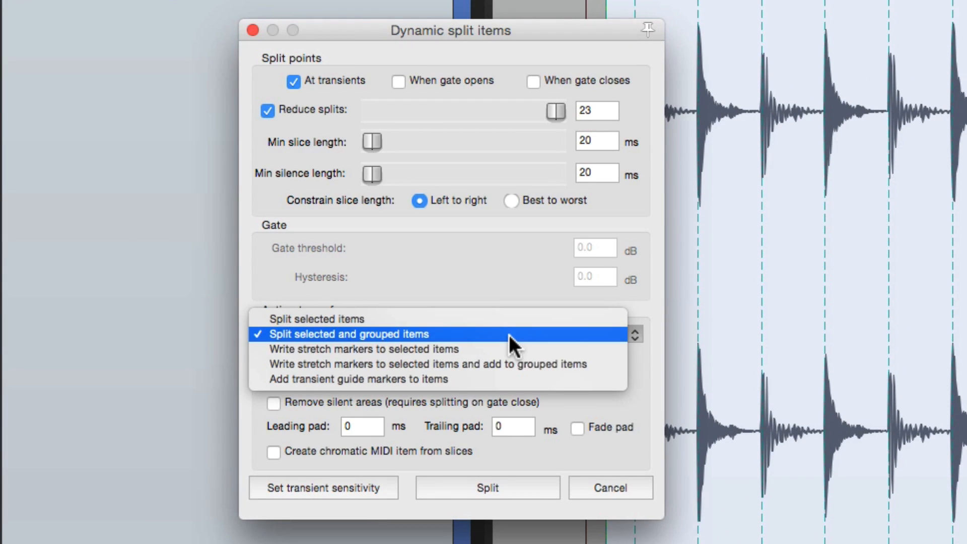
pyautogui.moveTo(517, 352)
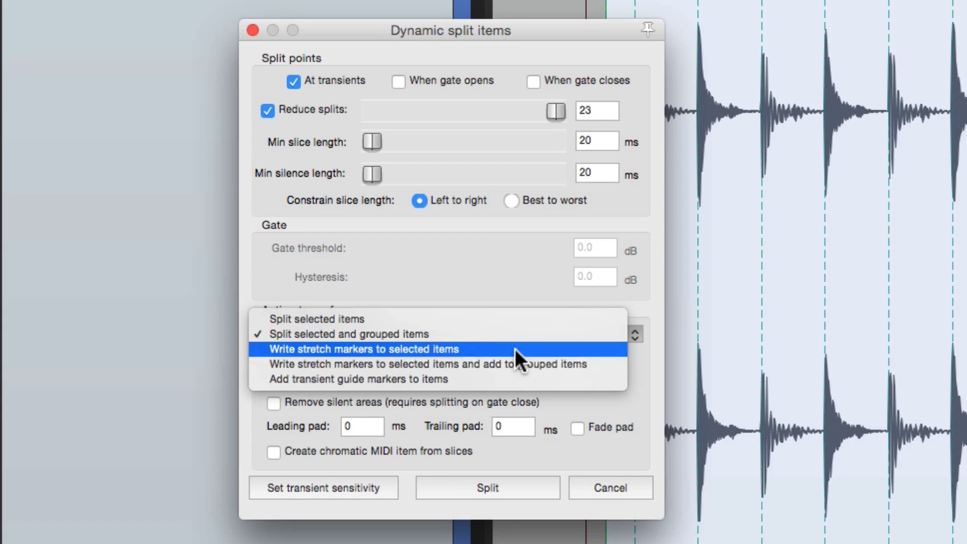
pyautogui.click(348, 349)
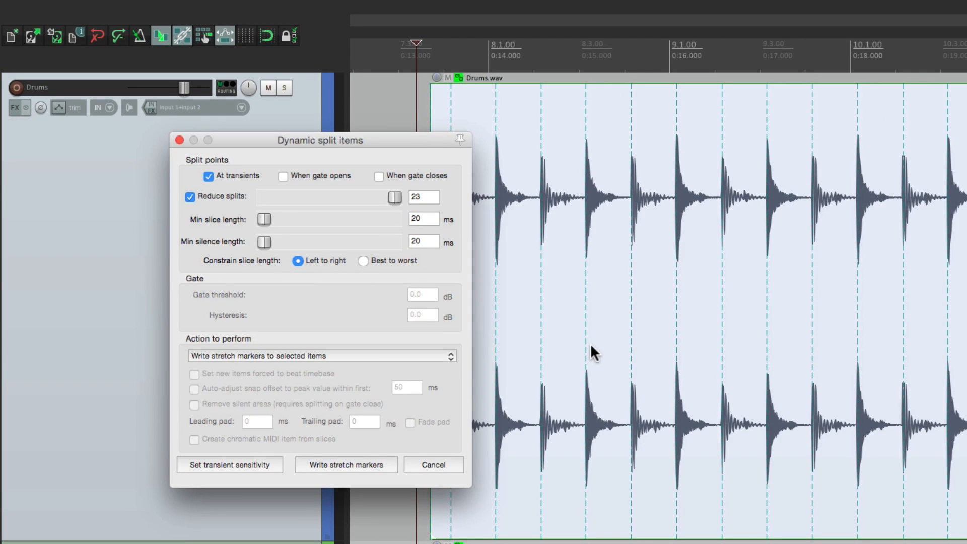
pyautogui.moveTo(598, 353)
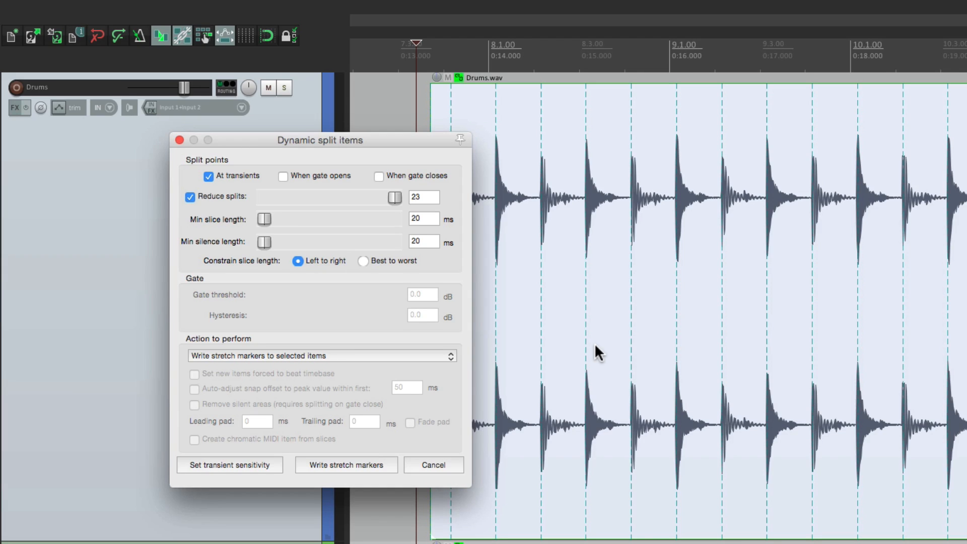
pyautogui.click(345, 465)
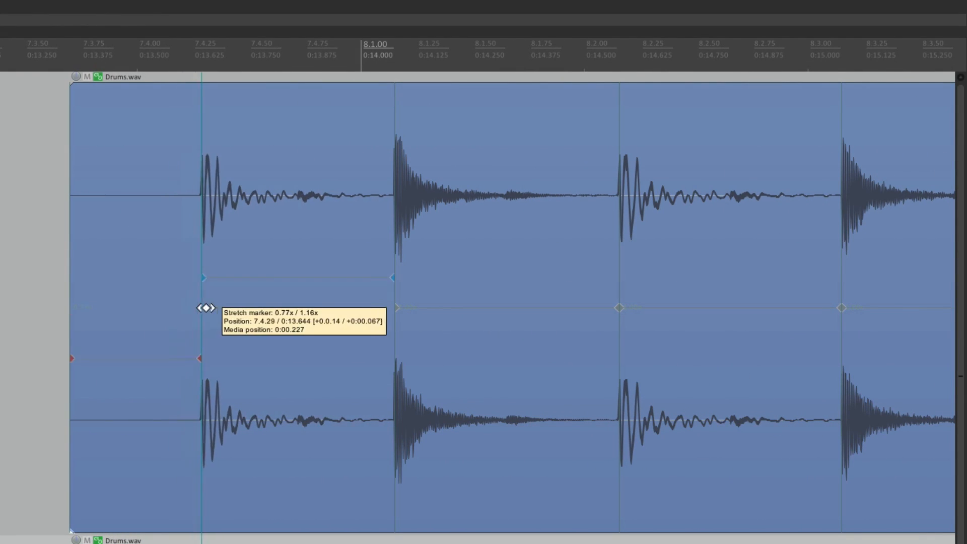
# - Drag stretch markers to retime the first hit and the snare hit
pyautogui.moveTo(204, 308); pyautogui.dragTo(432, 310)
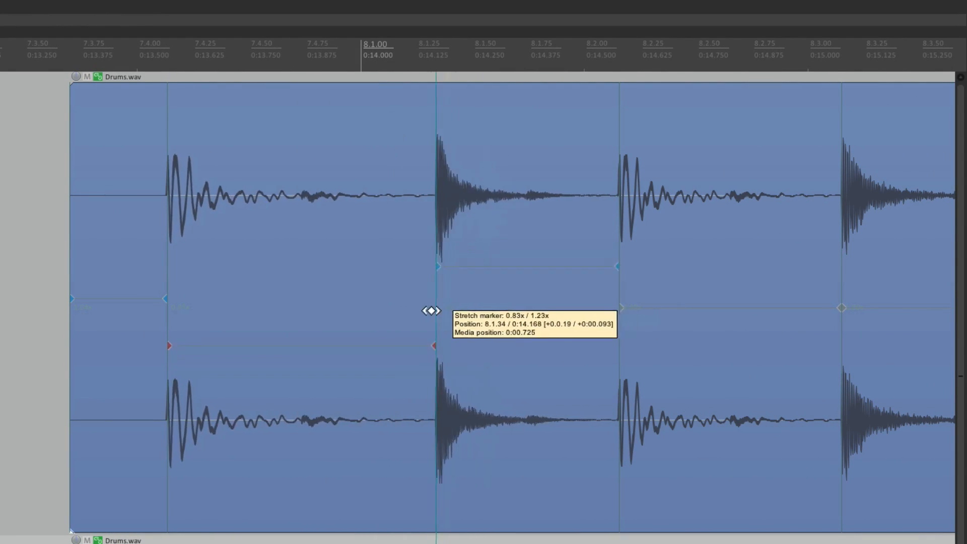
pyautogui.moveTo(436, 311); pyautogui.dragTo(583, 320)
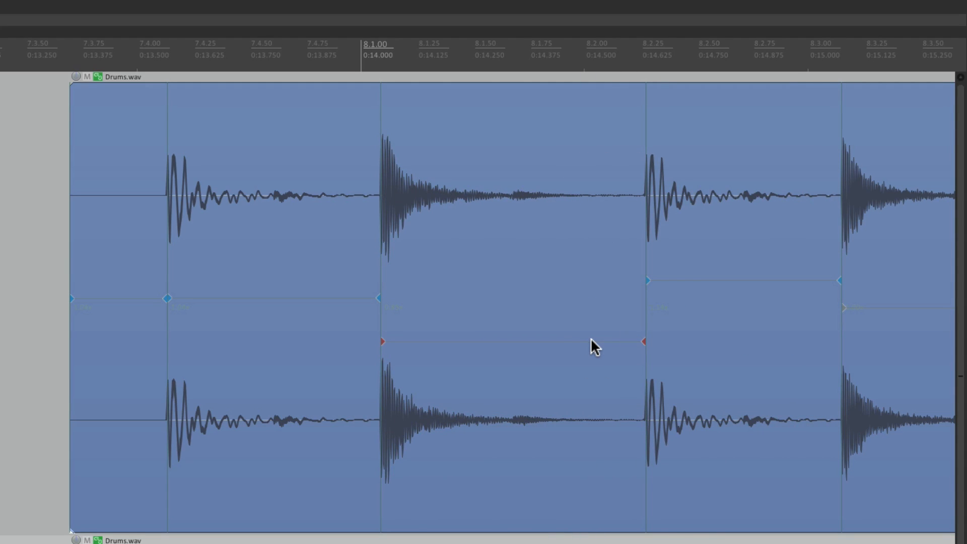
pyautogui.moveTo(380, 352)
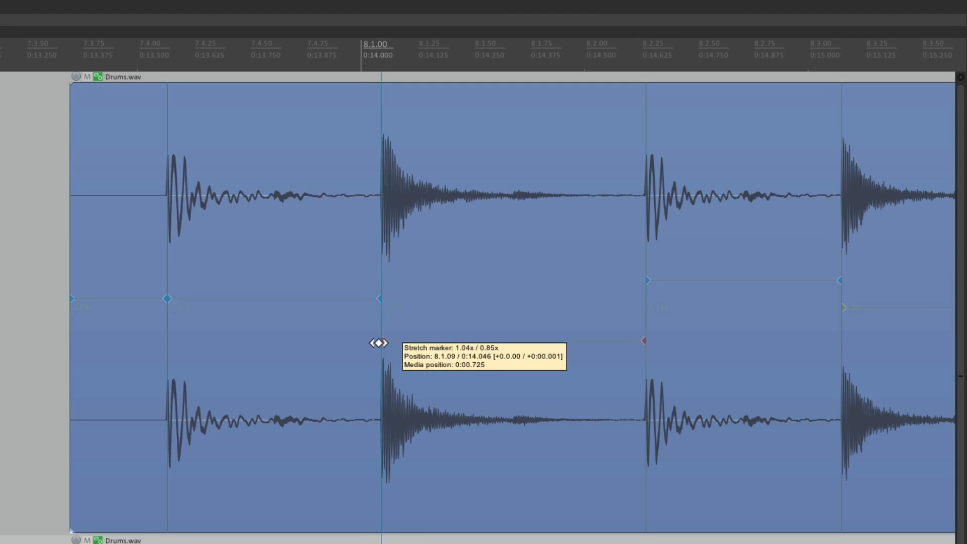
pyautogui.moveTo(380, 343); pyautogui.dragTo(370, 344)
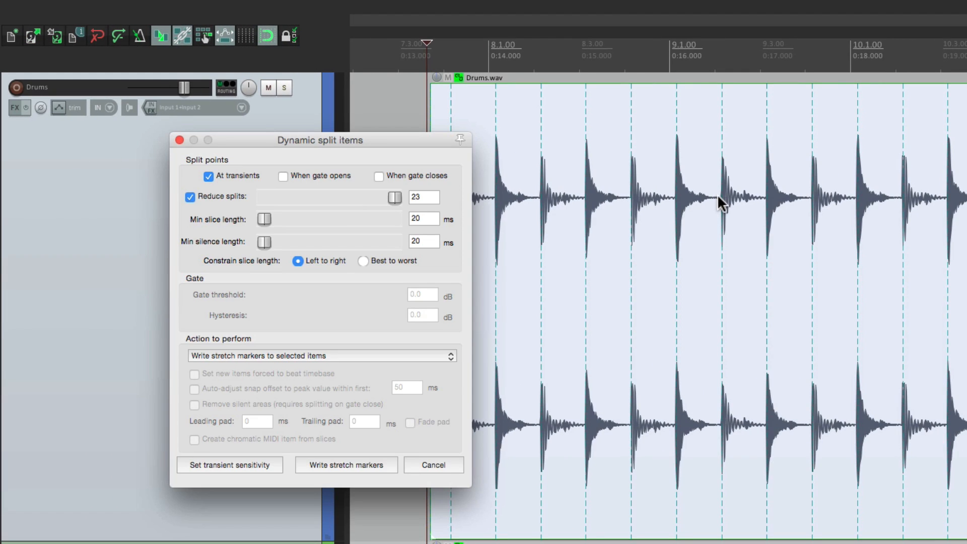
pyautogui.moveTo(361, 362)
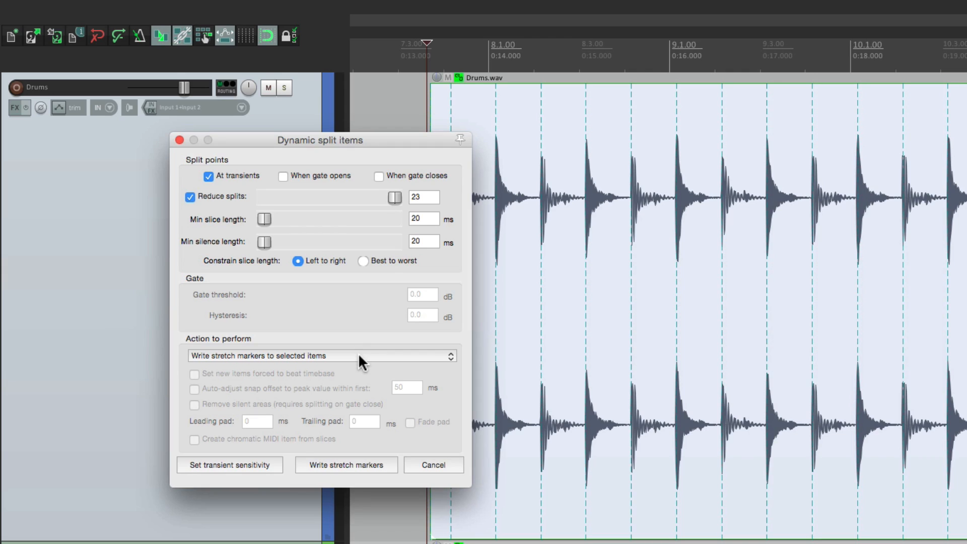
# - Write stretch markers to the selected and grouped drum items, then retime a hit on both
pyautogui.click(315, 356)
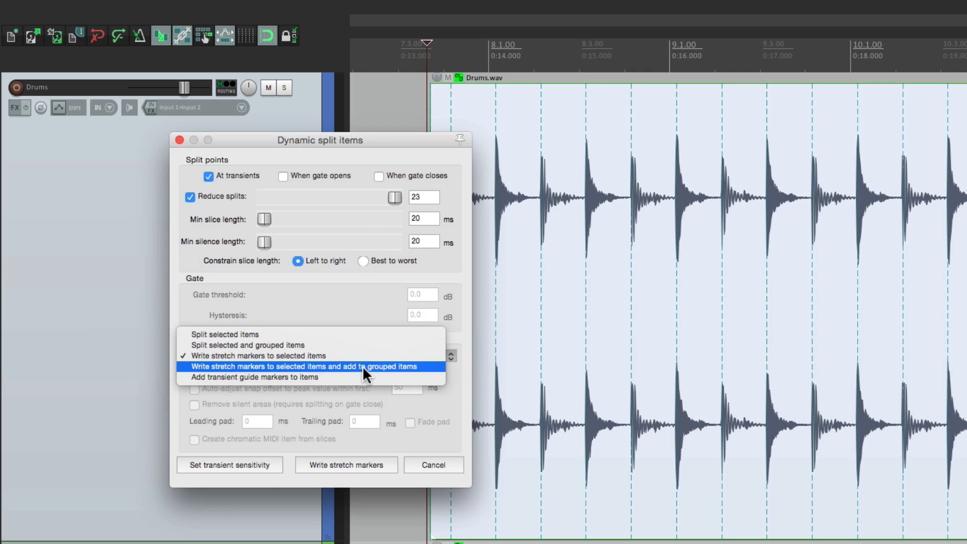
pyautogui.click(304, 367)
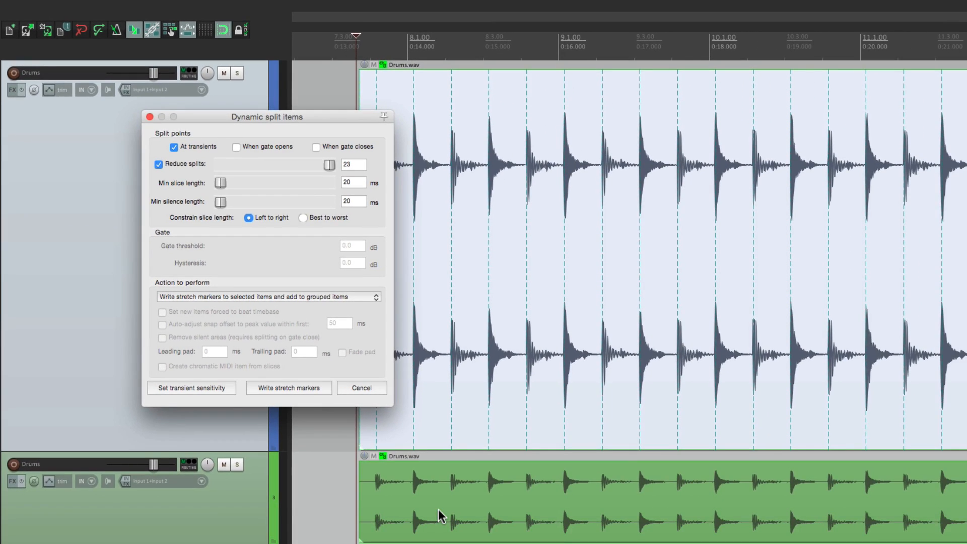
pyautogui.click(288, 387)
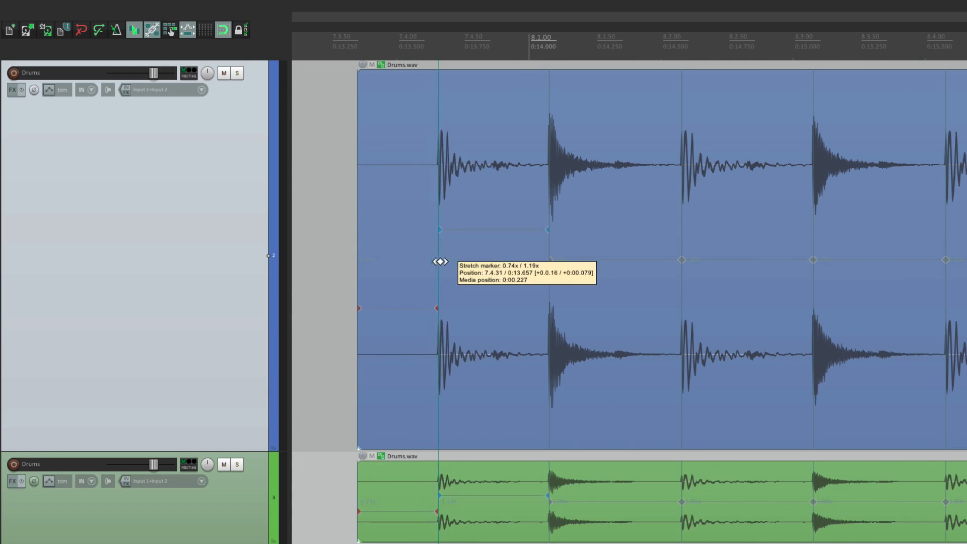
pyautogui.moveTo(441, 261); pyautogui.dragTo(551, 260)
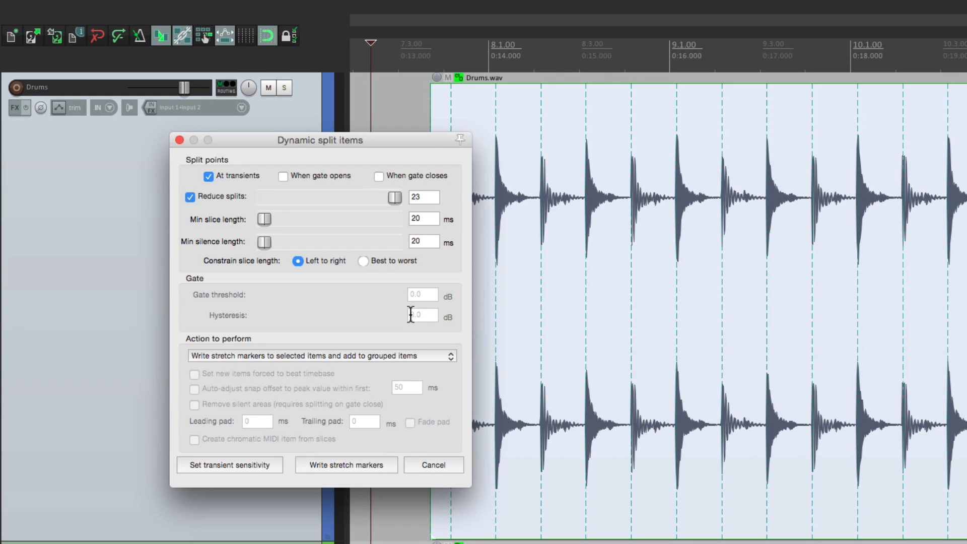
# - Set the action to 'Add transient guide markers to items' and generate the guides
pyautogui.click(320, 356)
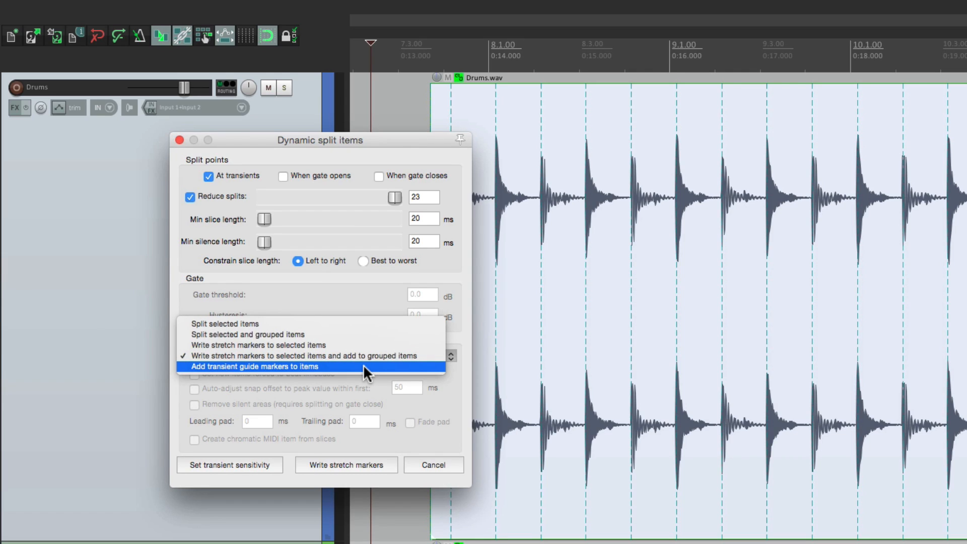
pyautogui.click(254, 366)
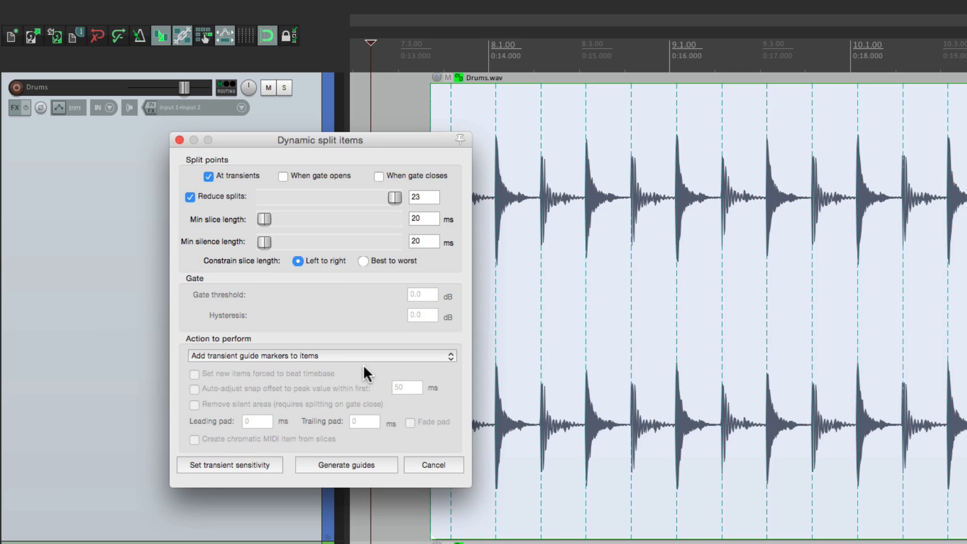
pyautogui.moveTo(366, 427)
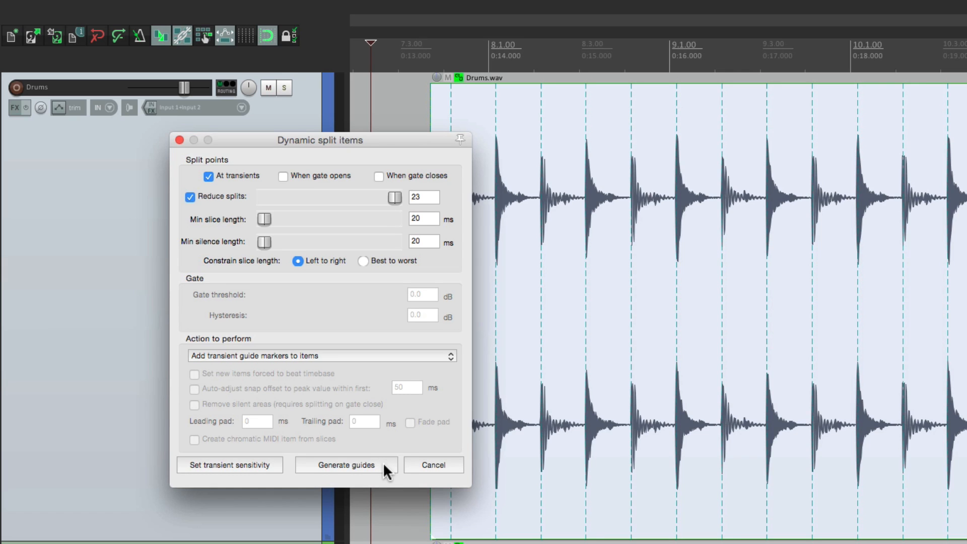
pyautogui.click(345, 465)
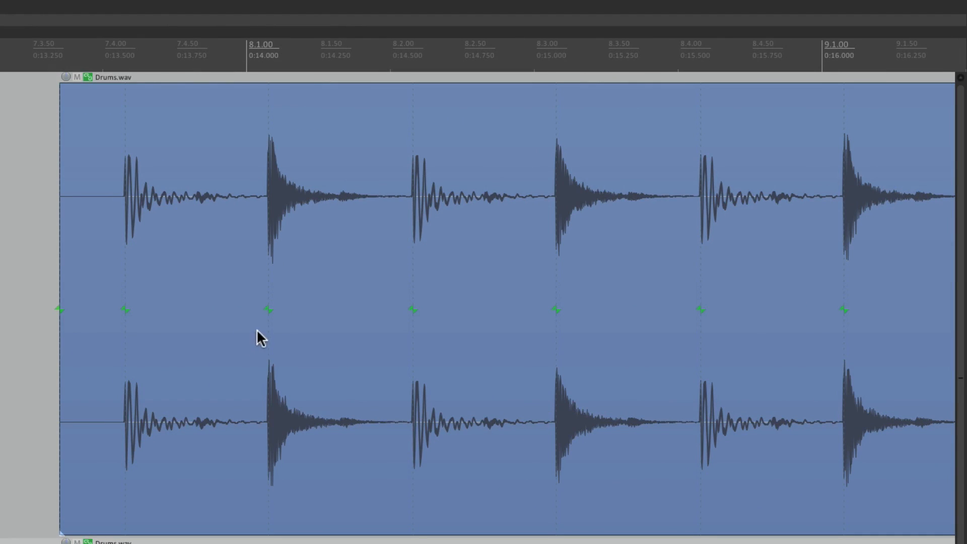
pyautogui.moveTo(273, 335)
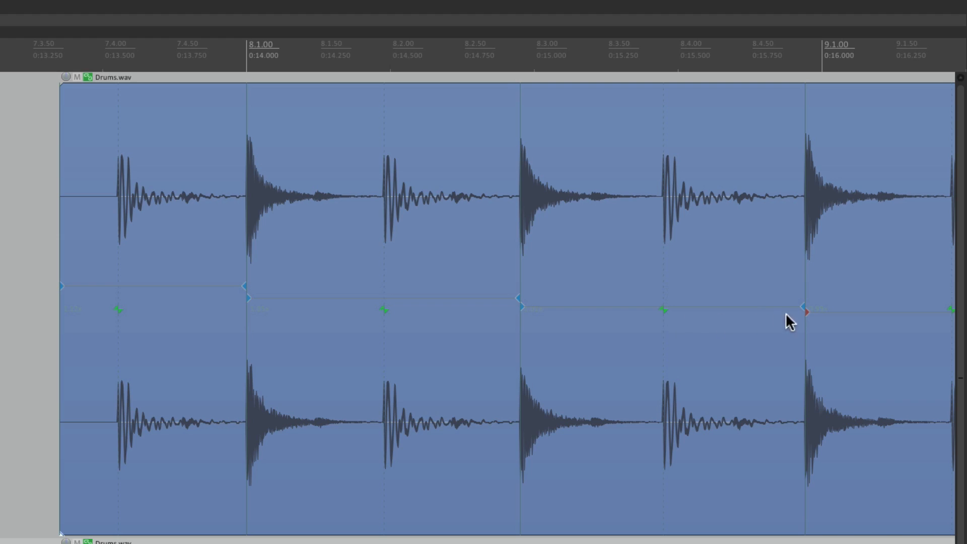
# - Drag a stretch marker to shift the snare hit earlier, guides showing the original position
pyautogui.moveTo(805, 314); pyautogui.dragTo(796, 313)
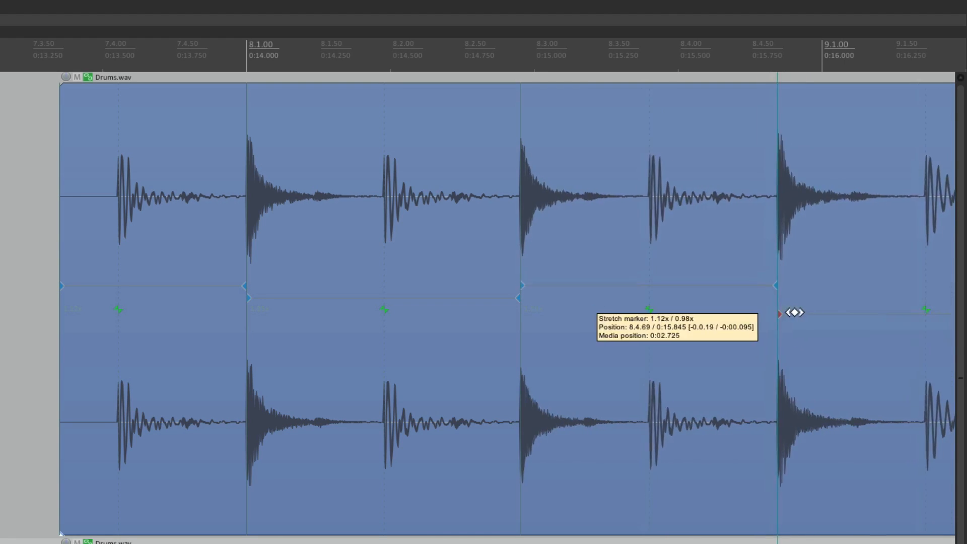
pyautogui.moveTo(794, 313); pyautogui.dragTo(749, 317)
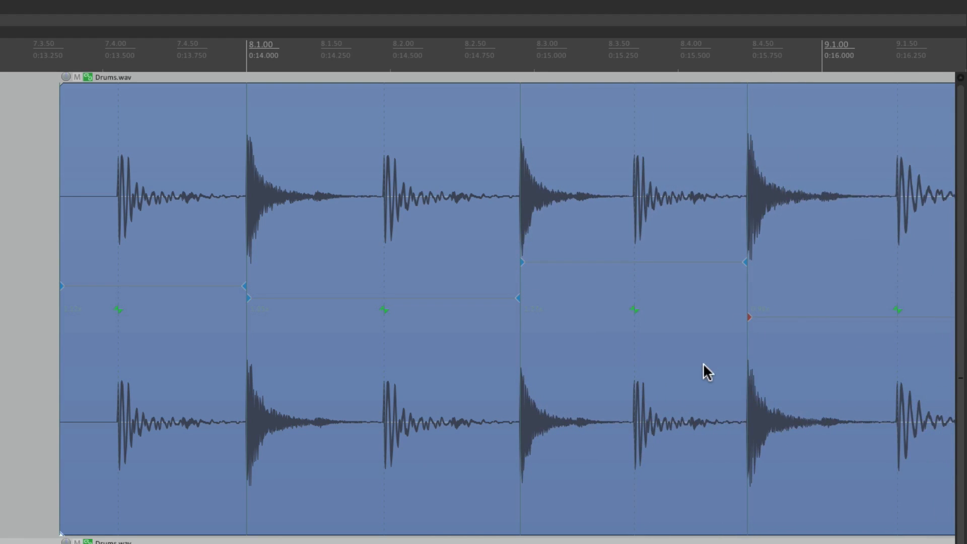
pyautogui.moveTo(636, 340)
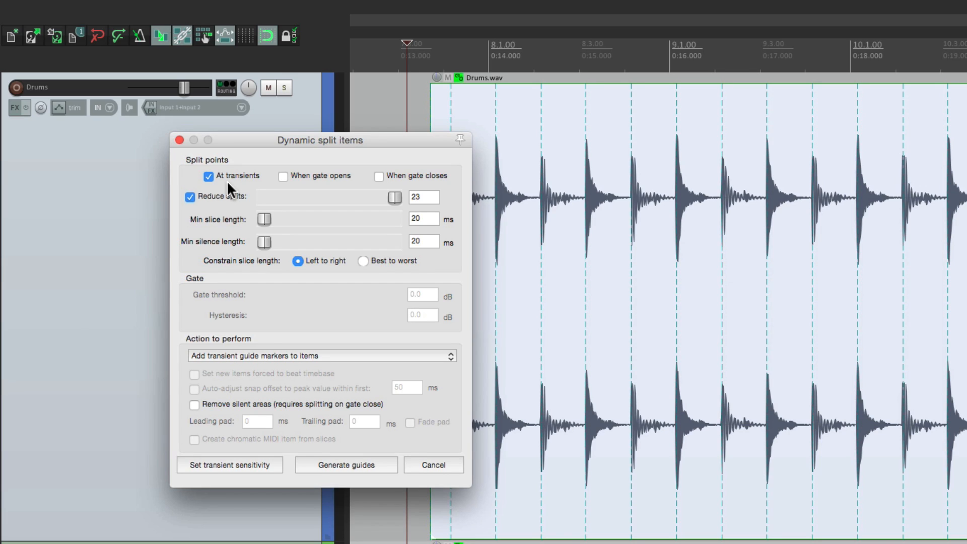
pyautogui.moveTo(268, 383)
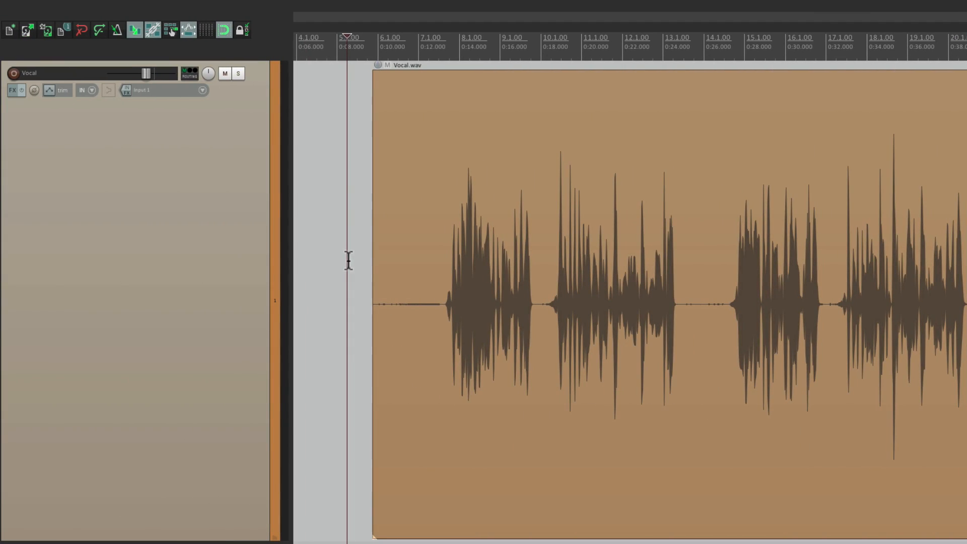
pyautogui.moveTo(514, 311)
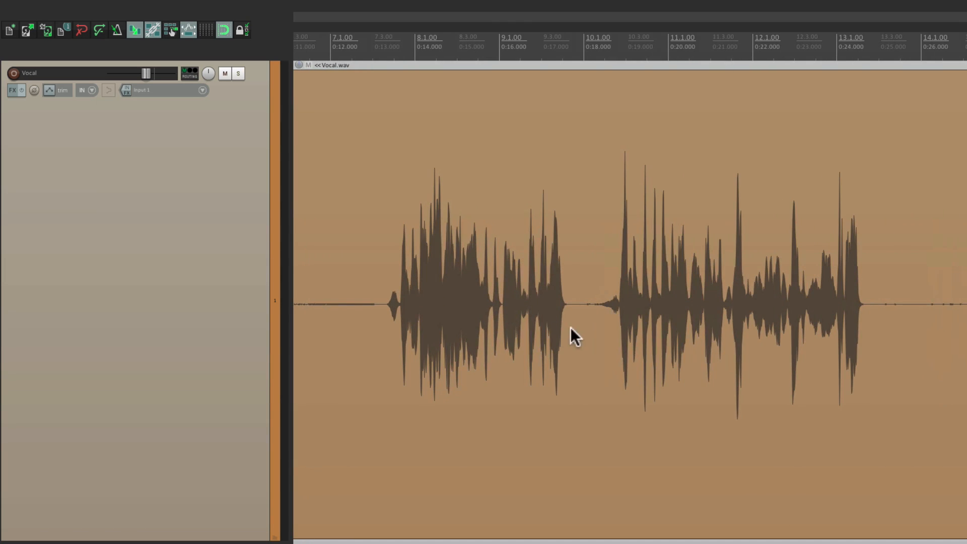
pyautogui.hscroll(3)
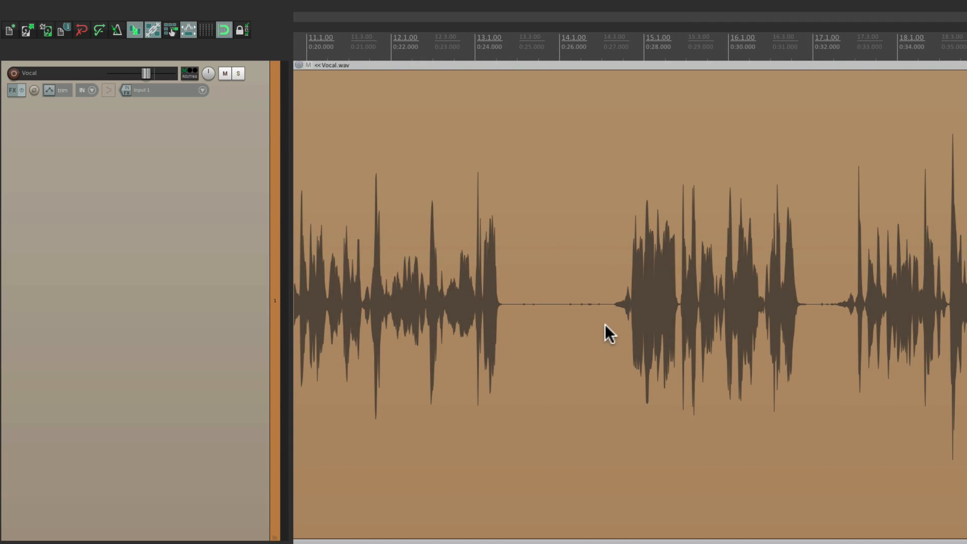
pyautogui.hscroll(3)
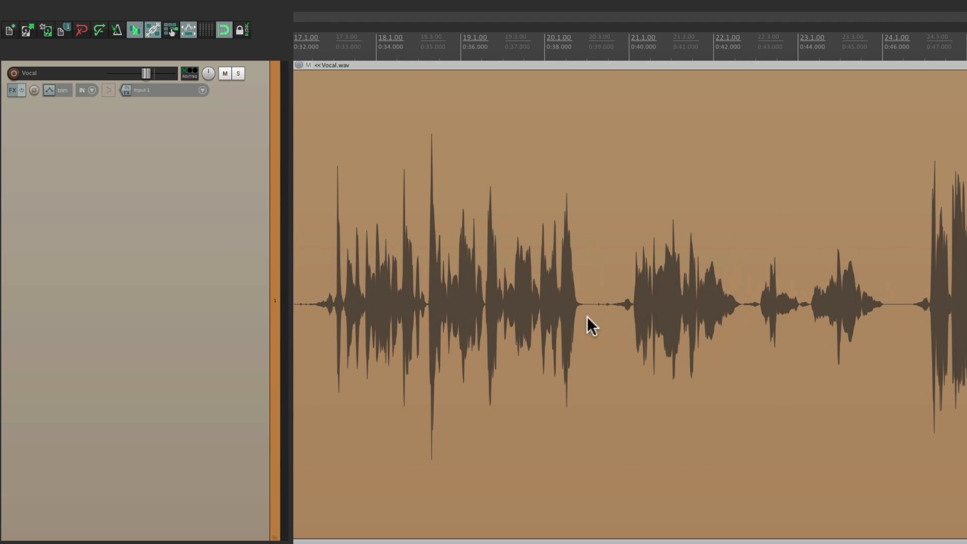
pyautogui.moveTo(607, 333)
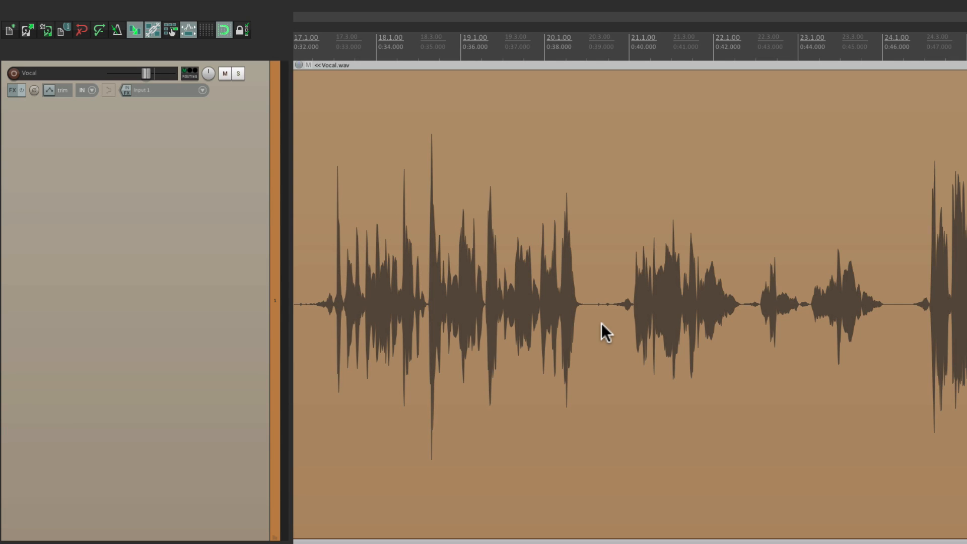
pyautogui.hscroll(-3)
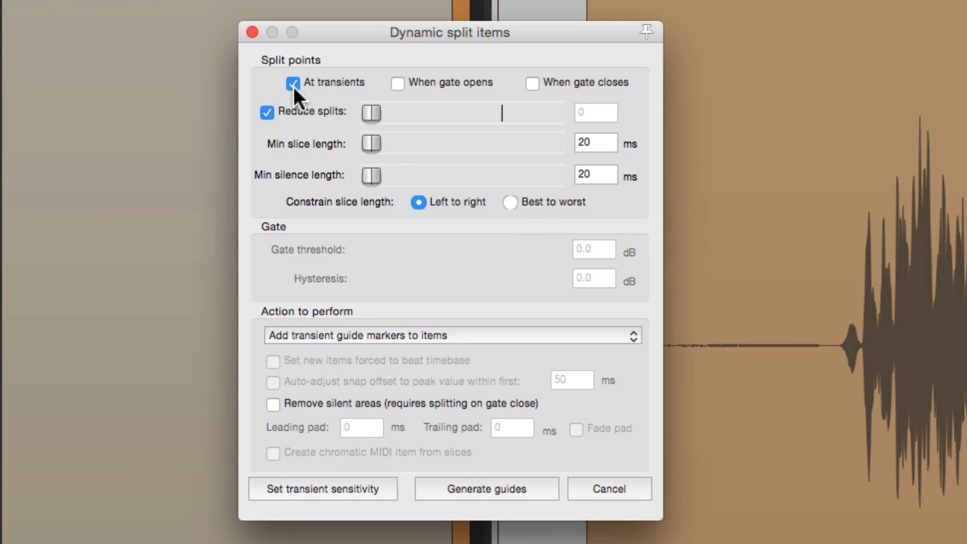
# - Split at gate open and close instead of transients, with Remove silent areas on
pyautogui.click(293, 82)
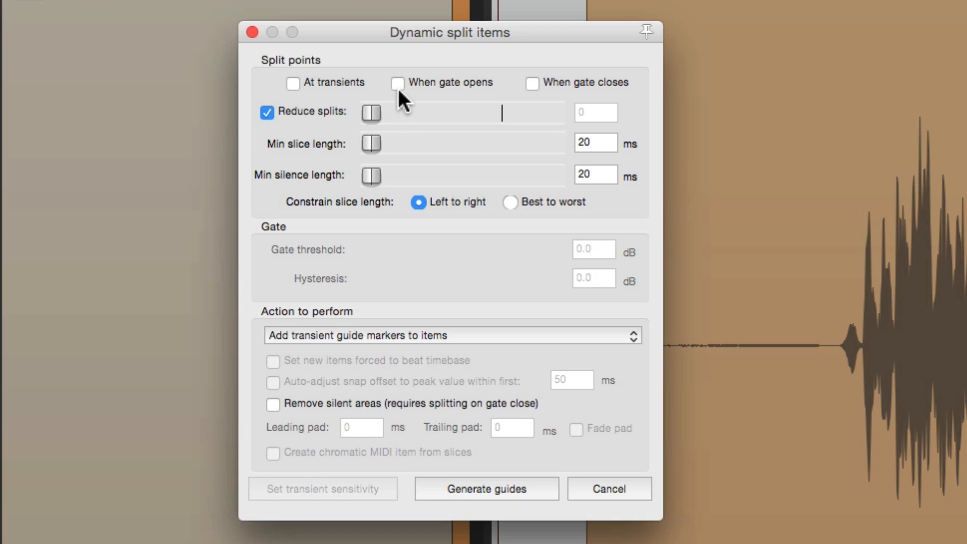
pyautogui.click(398, 82)
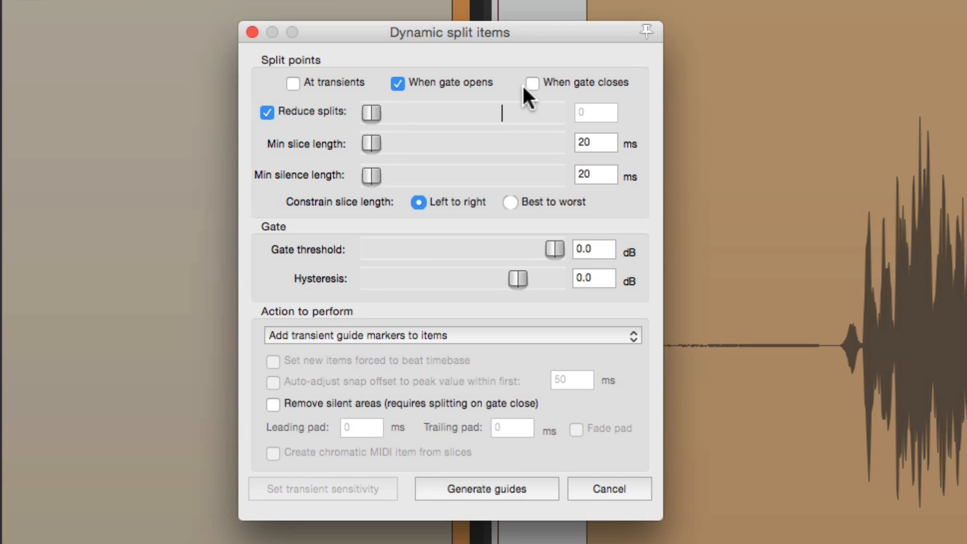
pyautogui.click(532, 83)
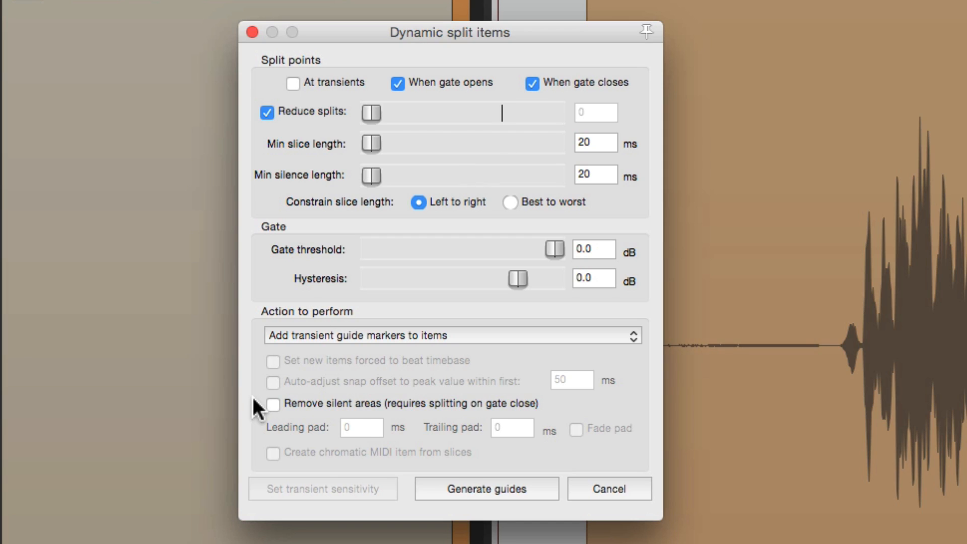
pyautogui.click(273, 403)
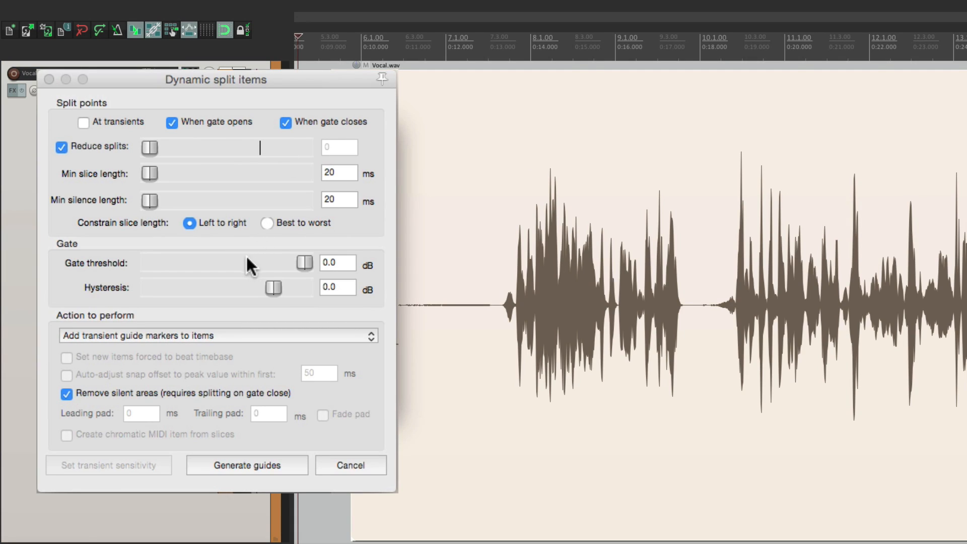
pyautogui.moveTo(122, 268)
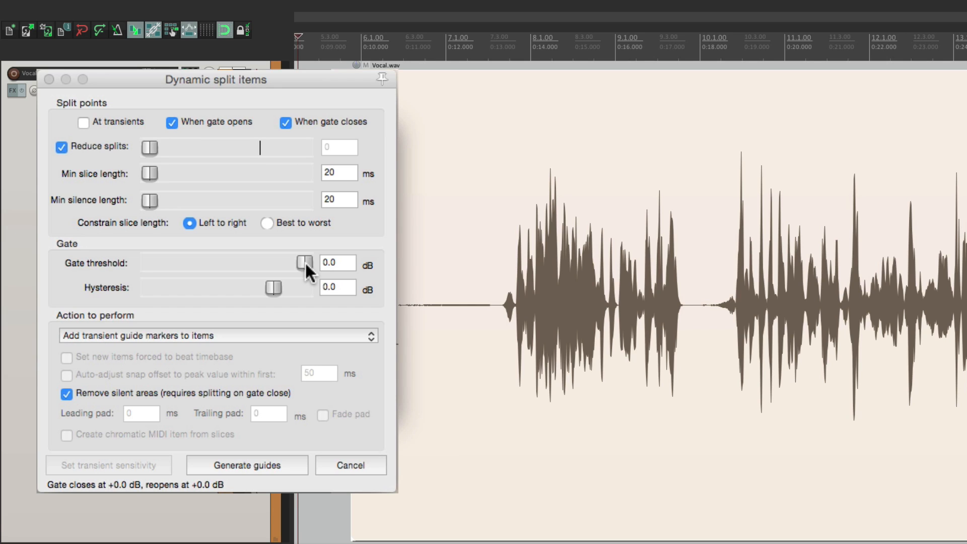
# - Set the action to Split selected items and lower the gate threshold to about -50 dB
pyautogui.click(216, 336)
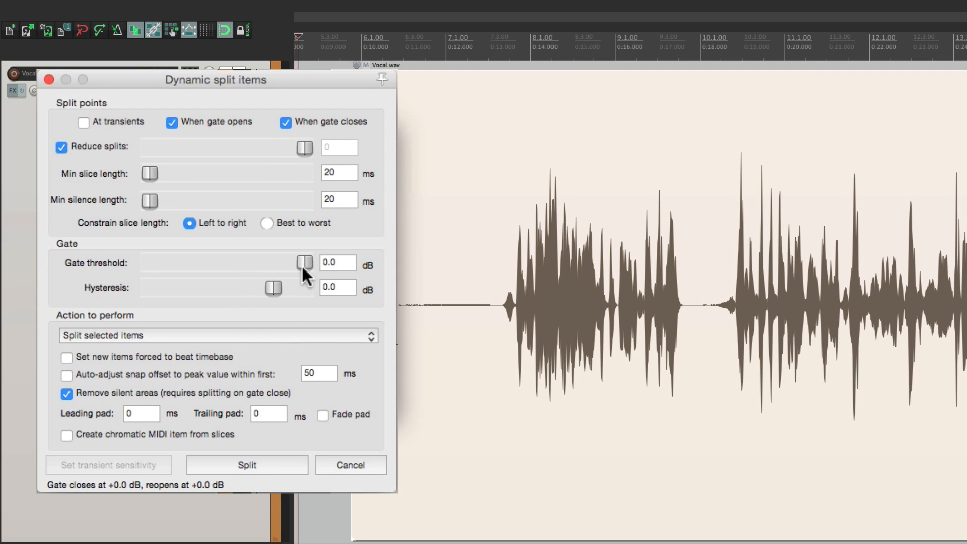
pyautogui.moveTo(304, 262); pyautogui.dragTo(253, 262)
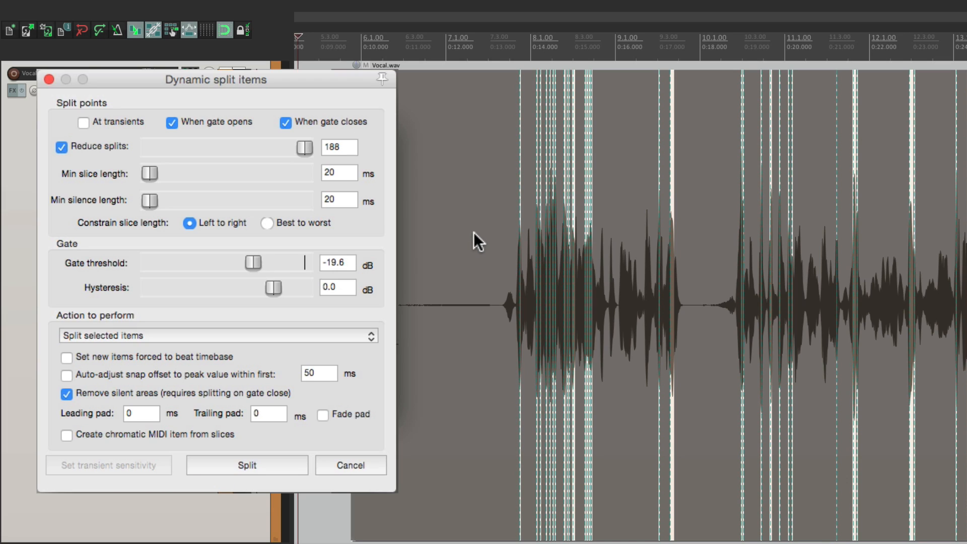
pyautogui.moveTo(365, 289)
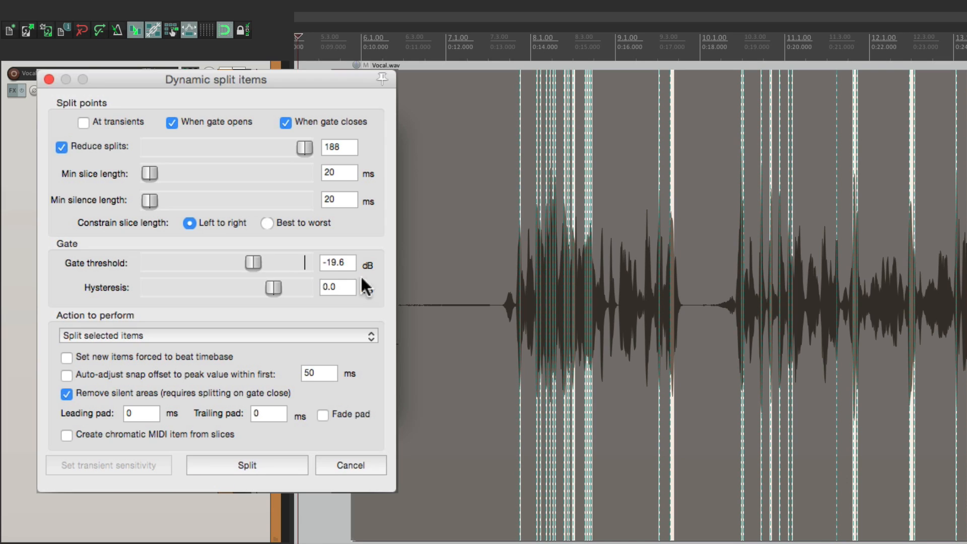
pyautogui.moveTo(249, 263); pyautogui.dragTo(278, 263)
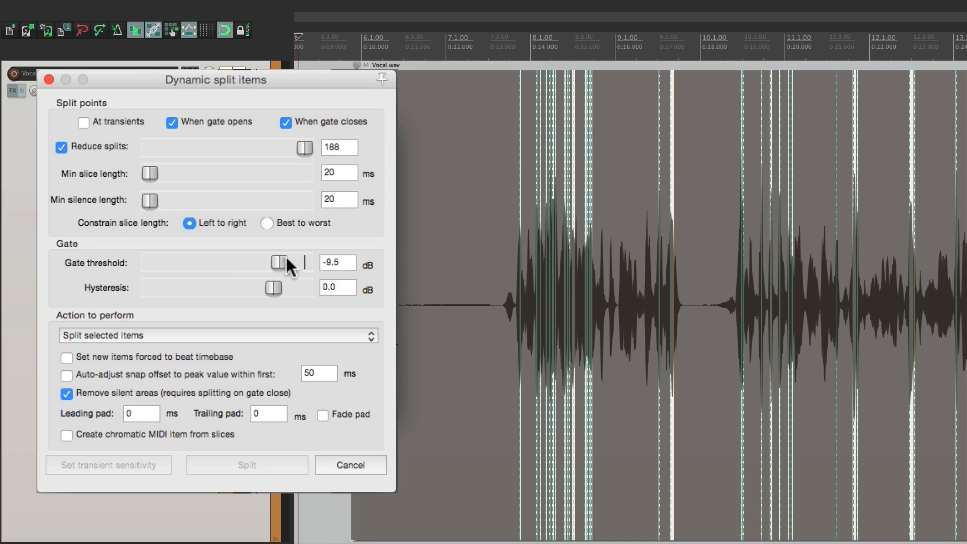
pyautogui.moveTo(295, 263); pyautogui.dragTo(201, 263)
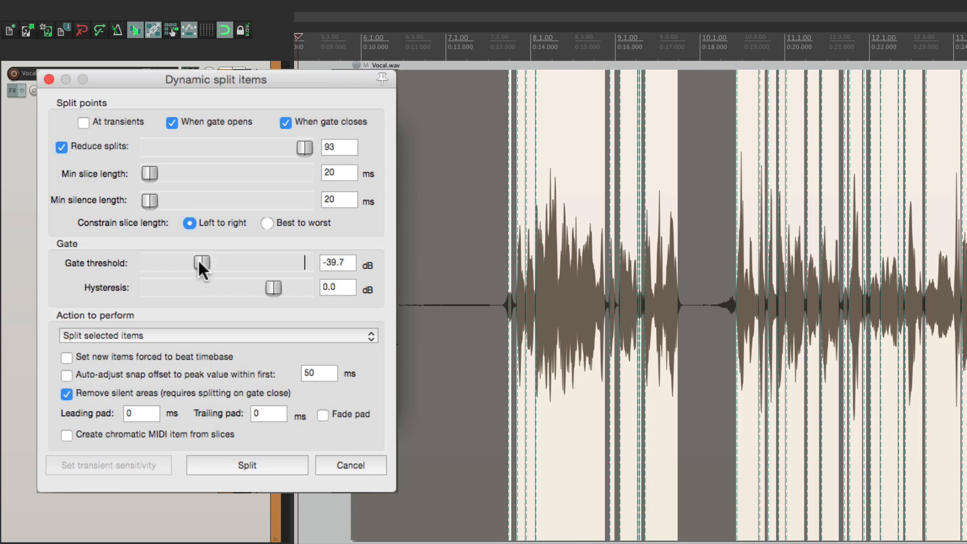
pyautogui.moveTo(202, 262); pyautogui.dragTo(173, 262)
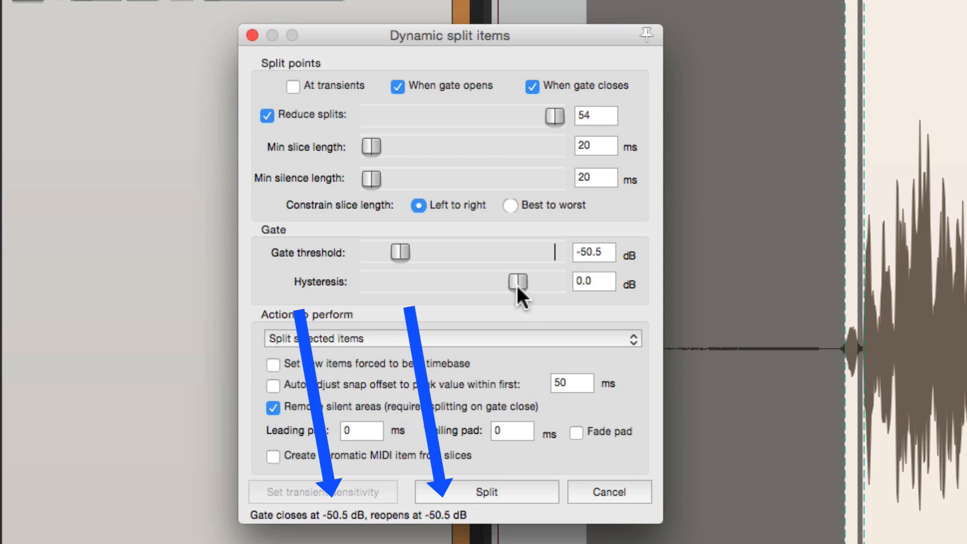
# - Adjust the gate Hysteresis slider through -5, -7 and -14 dB, settling at about -20.4 dB
pyautogui.moveTo(517, 282); pyautogui.dragTo(505, 282)
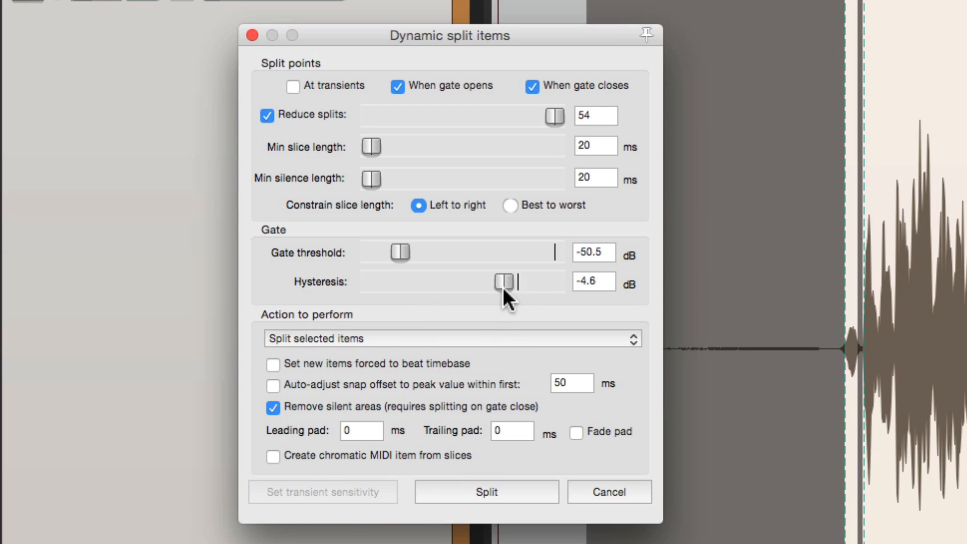
pyautogui.moveTo(504, 282); pyautogui.dragTo(486, 281)
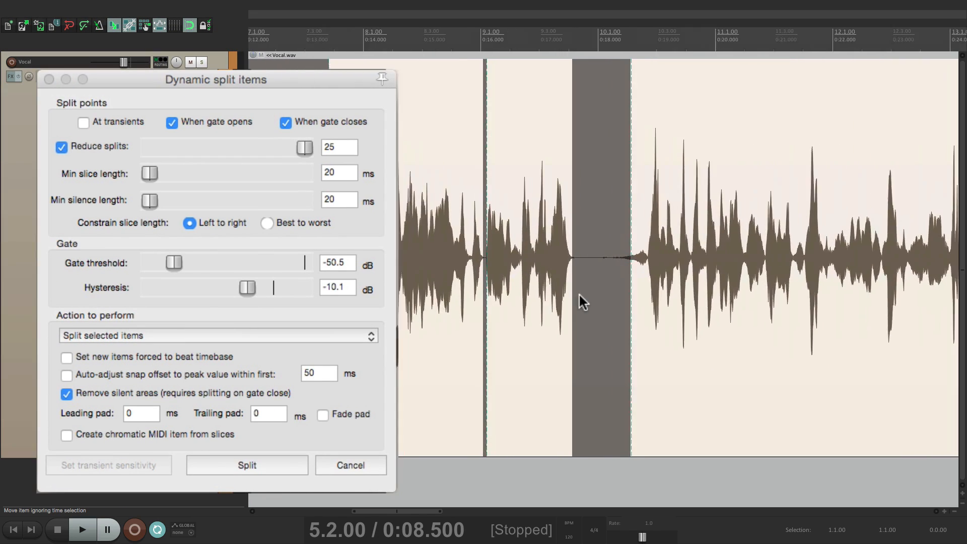
pyautogui.moveTo(246, 287); pyautogui.dragTo(255, 287)
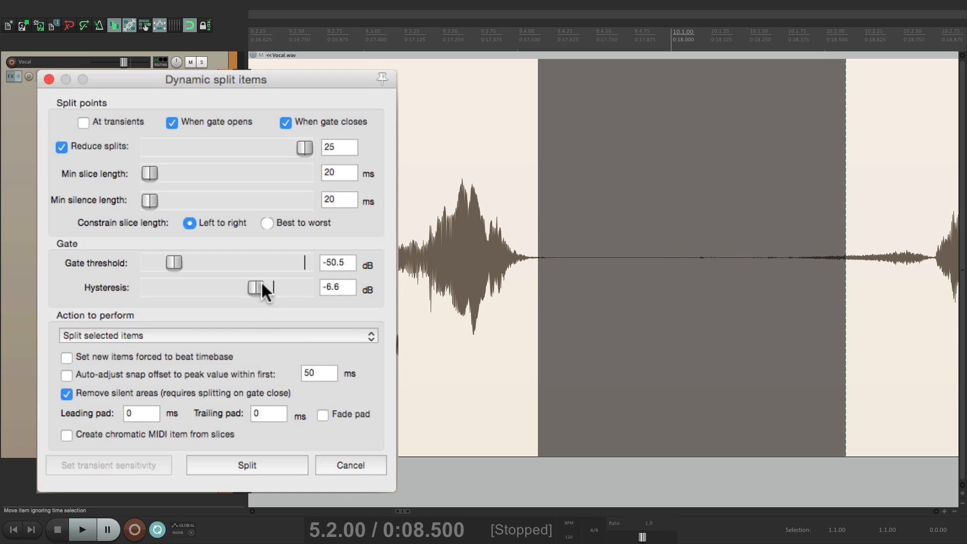
pyautogui.moveTo(256, 287); pyautogui.dragTo(266, 287)
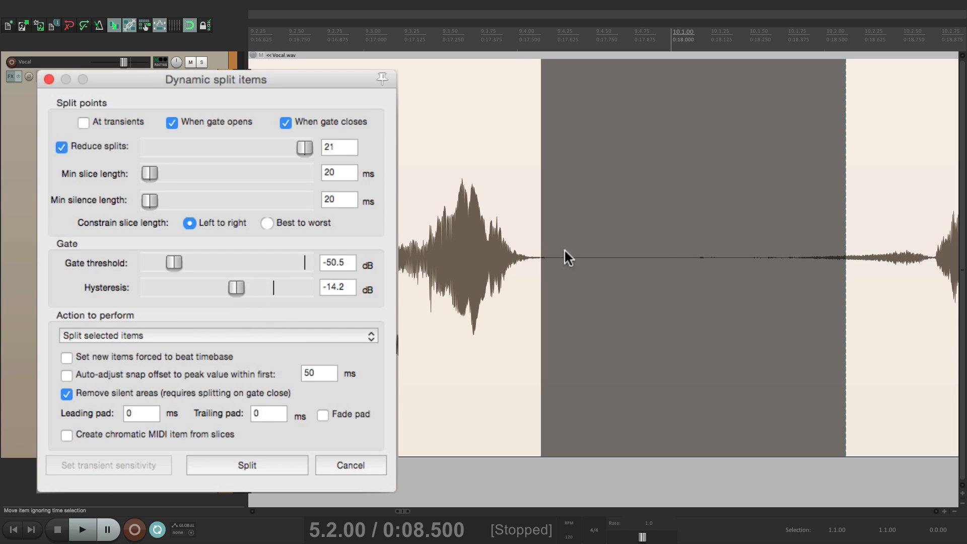
pyautogui.moveTo(547, 261)
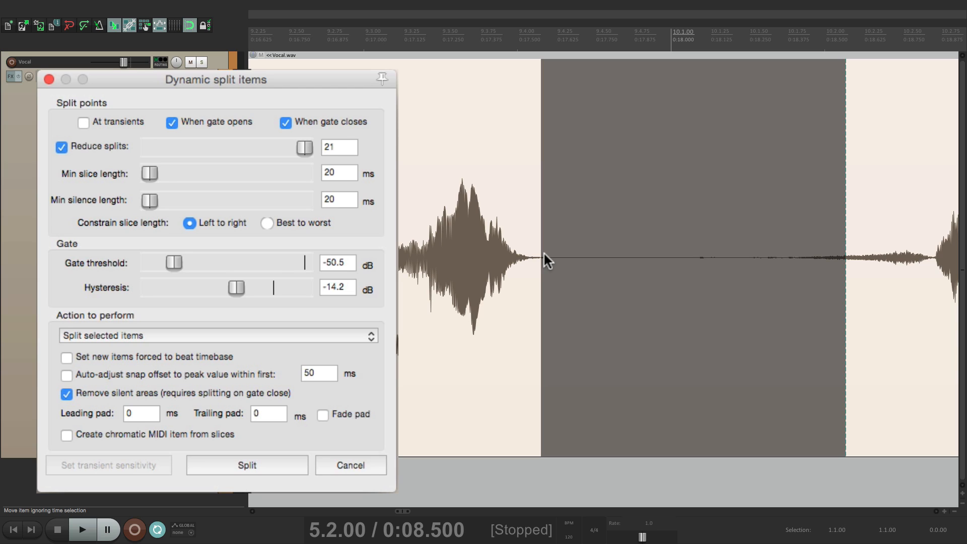
pyautogui.moveTo(843, 283)
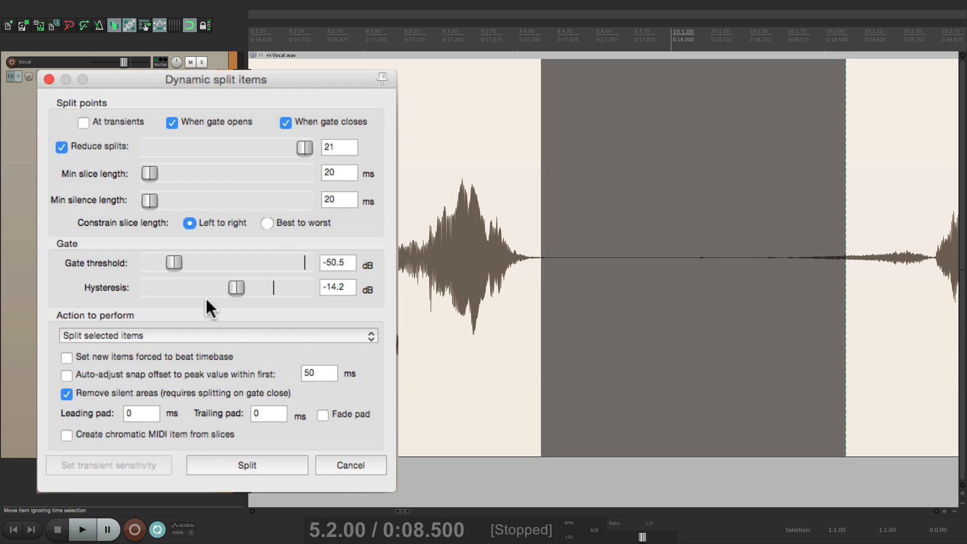
pyautogui.moveTo(236, 287); pyautogui.dragTo(253, 287)
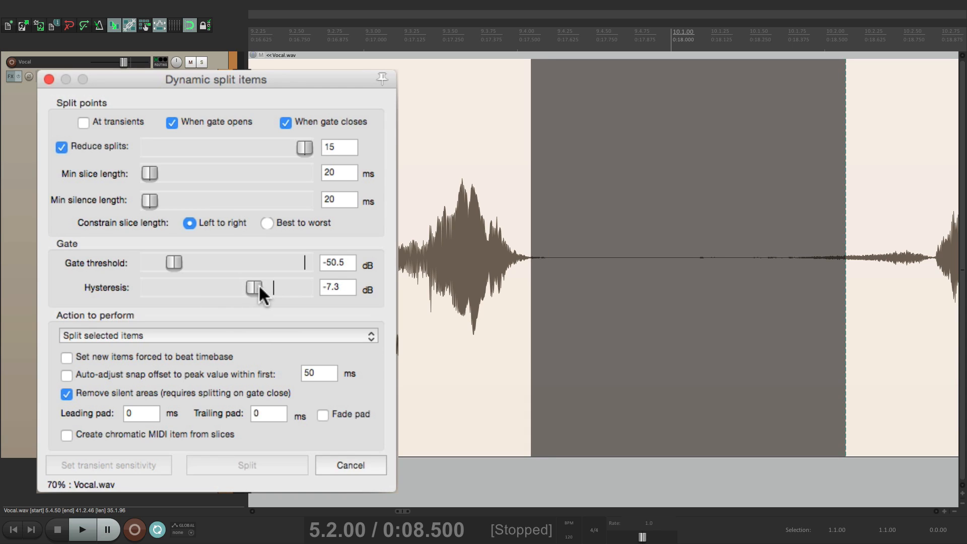
pyautogui.moveTo(253, 287); pyautogui.dragTo(224, 287)
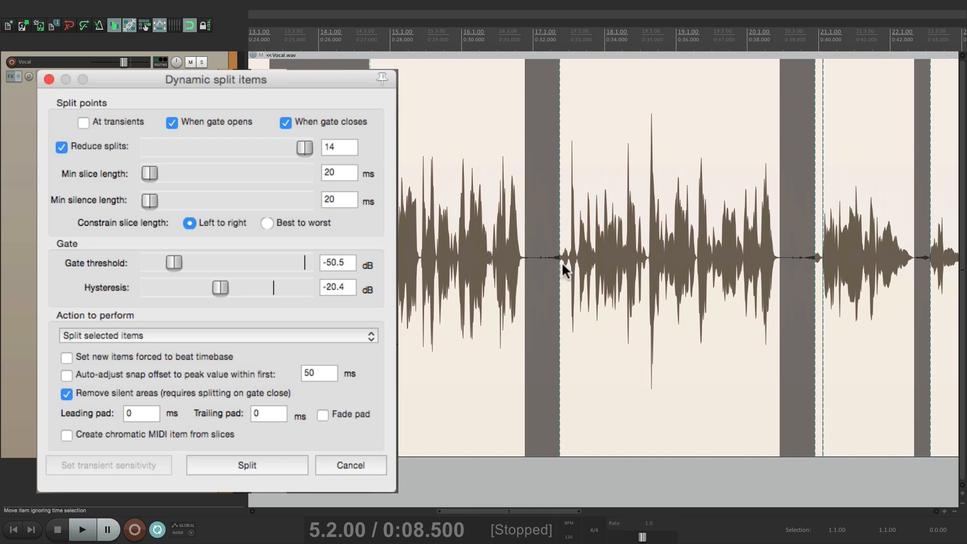
pyautogui.moveTo(548, 282)
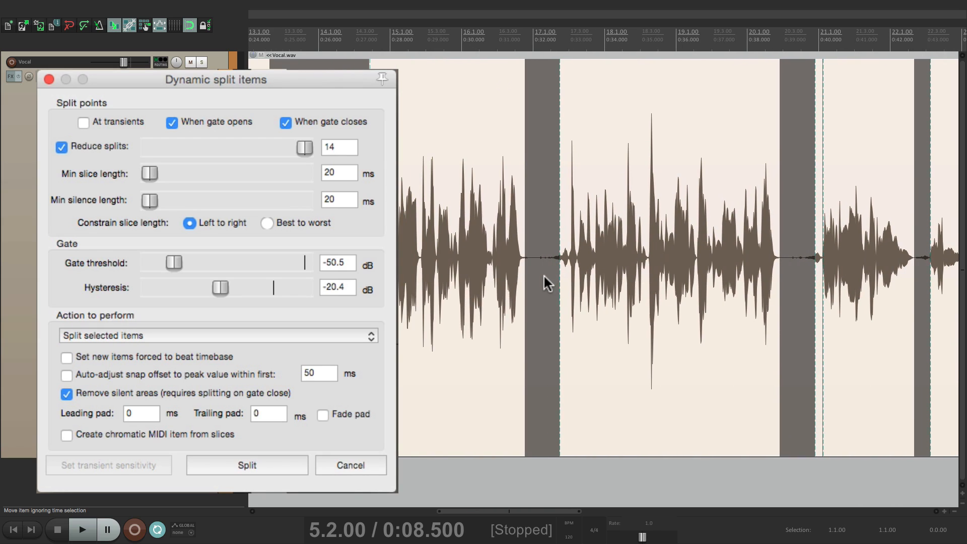
pyautogui.hscroll(3)
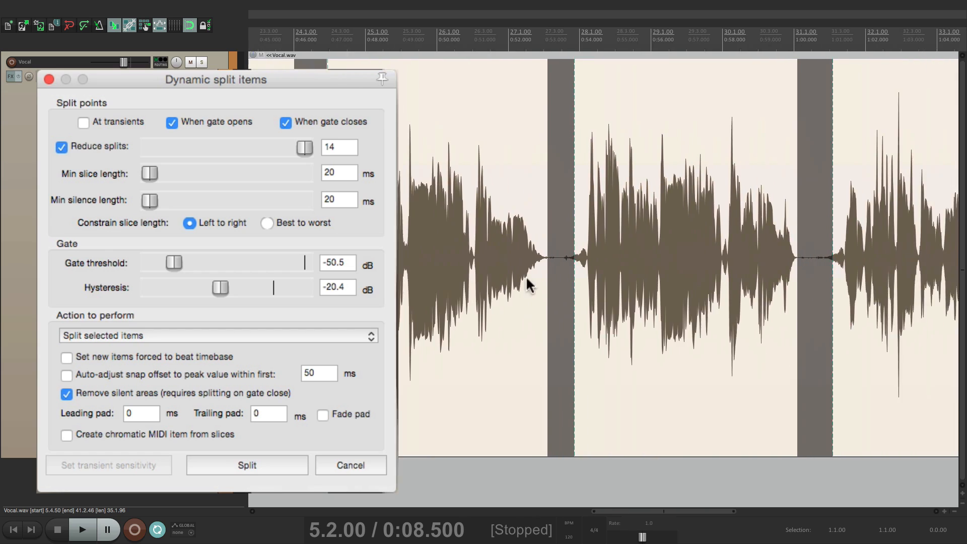
# - Raise Min silence length past 80 ms and 1.2 s to about 1526 ms
pyautogui.hscroll(3)
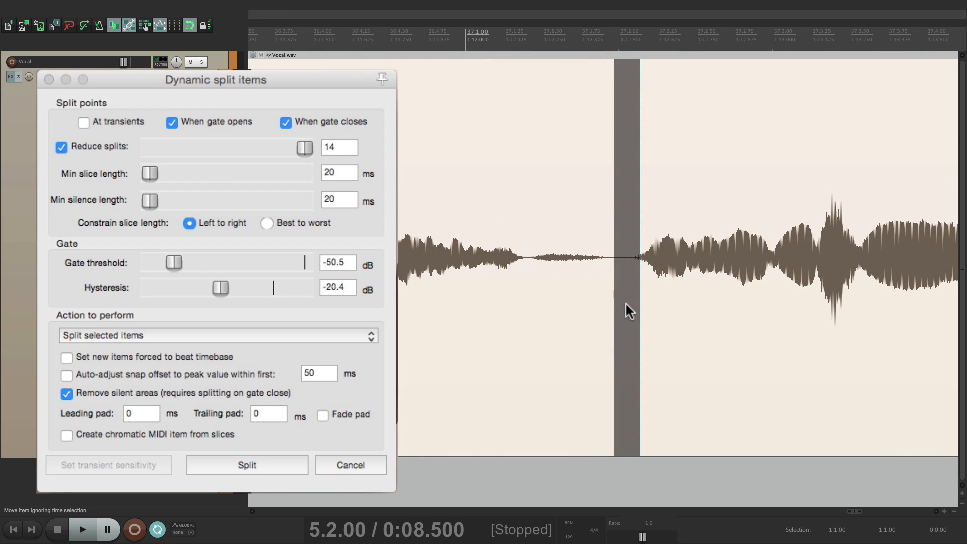
pyautogui.moveTo(160, 210)
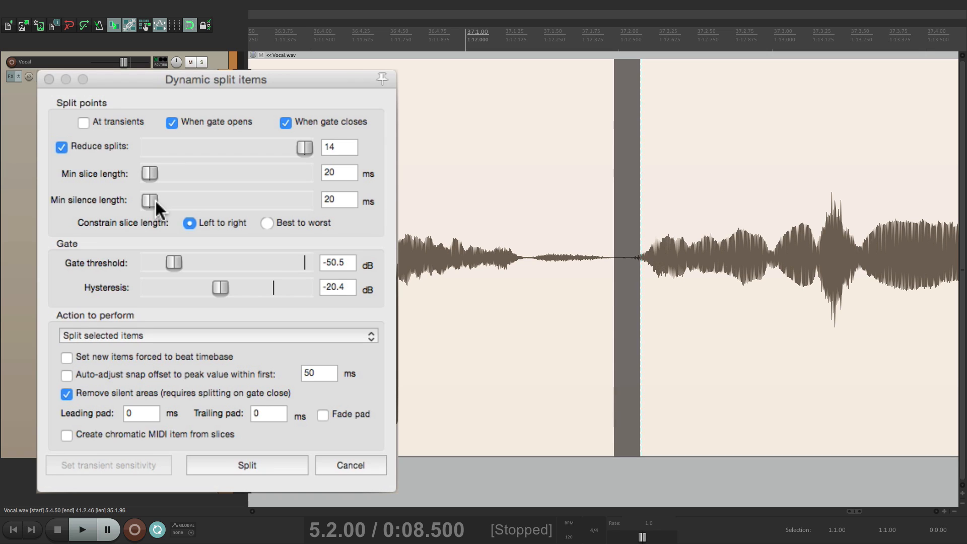
pyautogui.moveTo(149, 199); pyautogui.dragTo(188, 199)
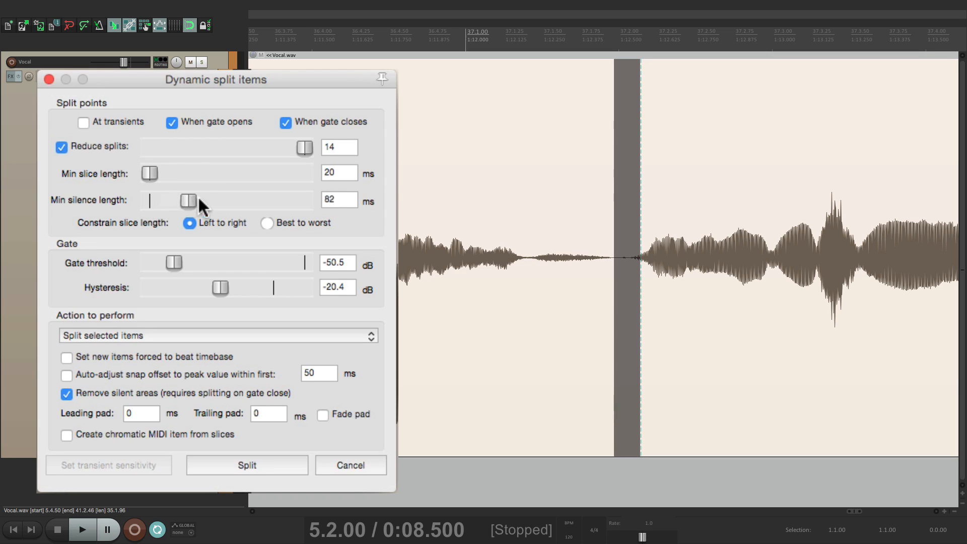
pyautogui.moveTo(188, 201); pyautogui.dragTo(265, 201)
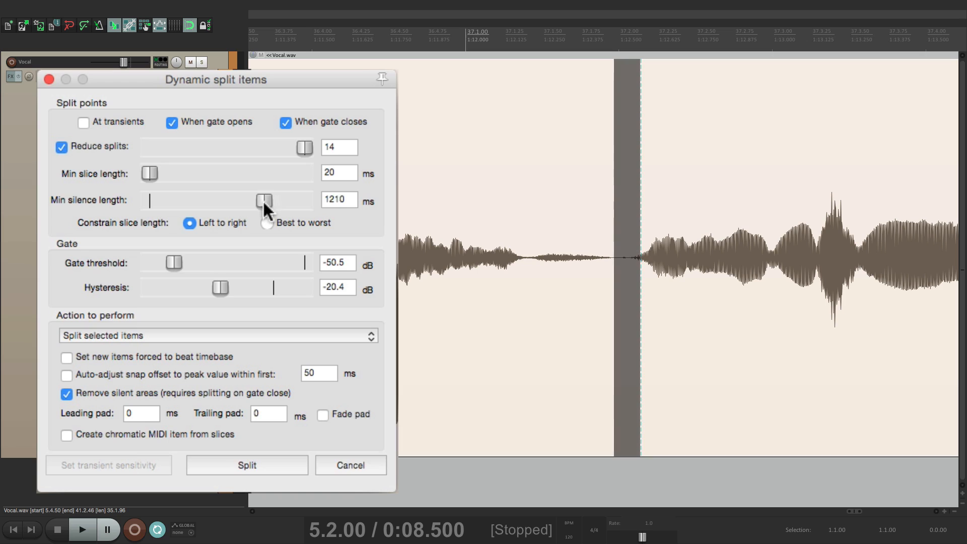
pyautogui.moveTo(263, 200); pyautogui.dragTo(270, 200)
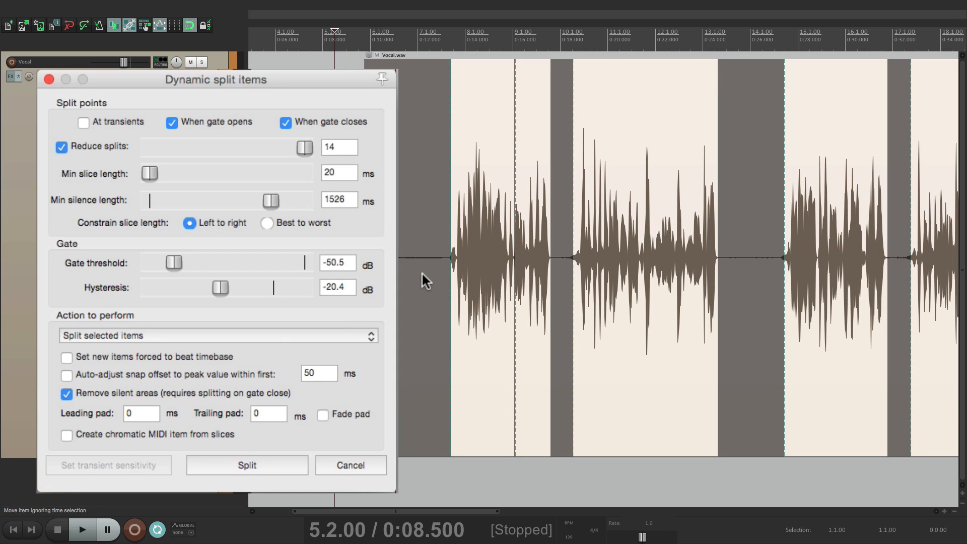
pyautogui.moveTo(580, 278)
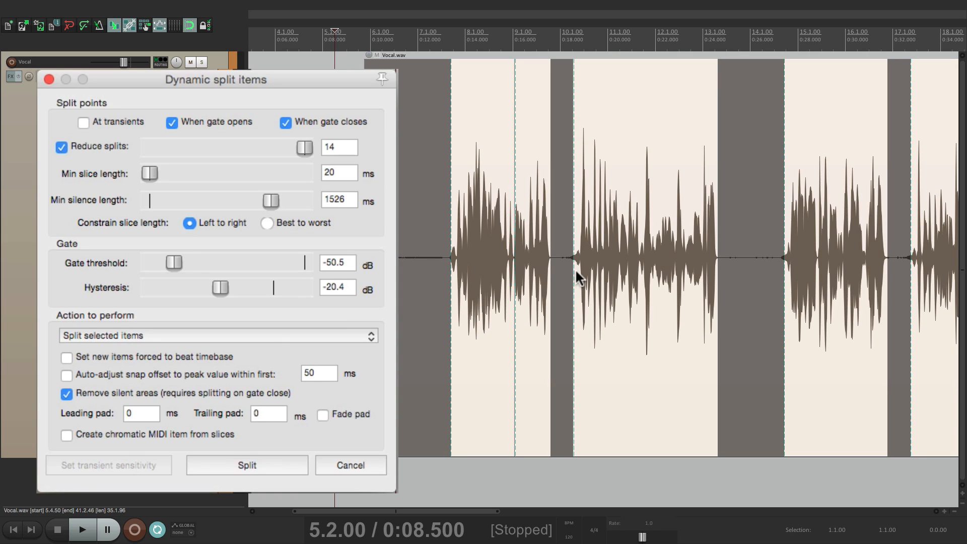
# - Run the dynamic split to cut Vocal.wav into phrase clips with silent areas removed
pyautogui.click(246, 464)
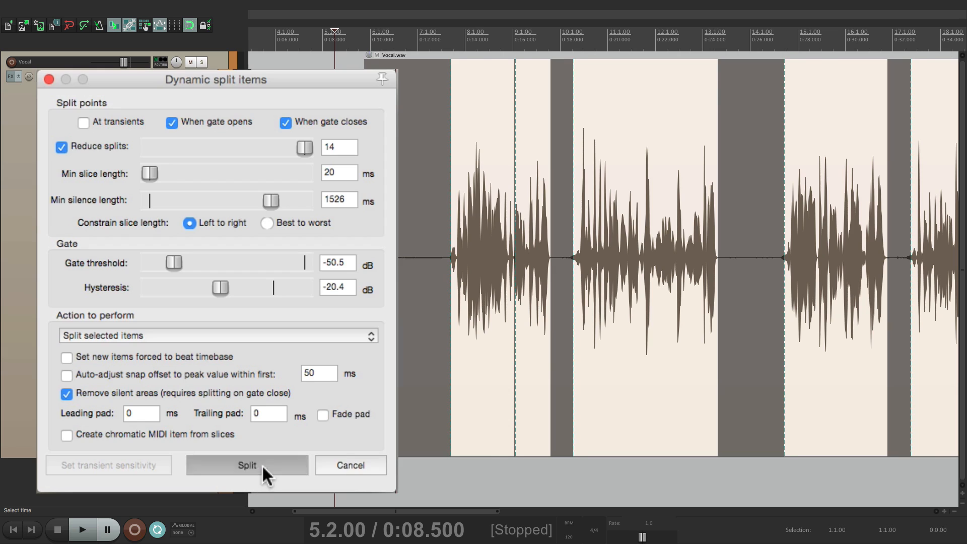
pyautogui.click(246, 465)
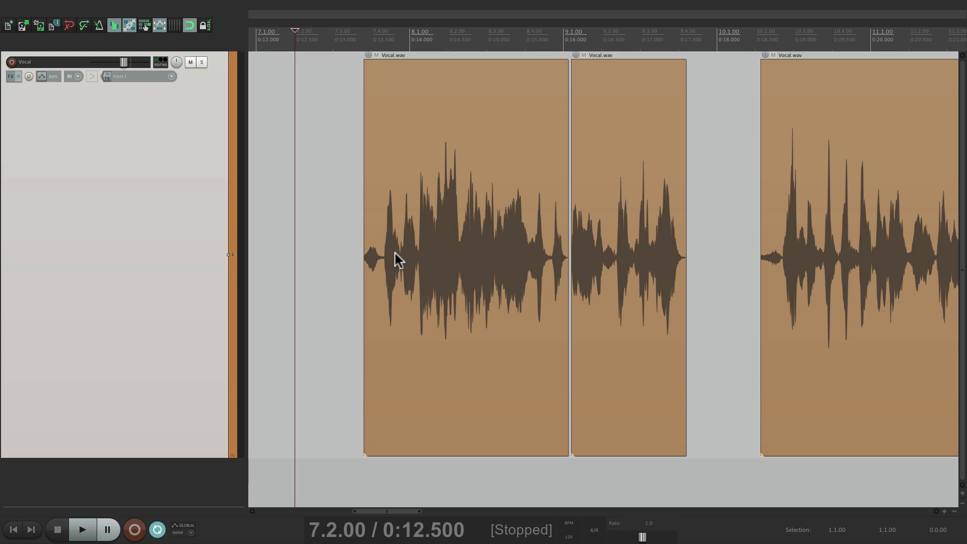
pyautogui.click(81, 529)
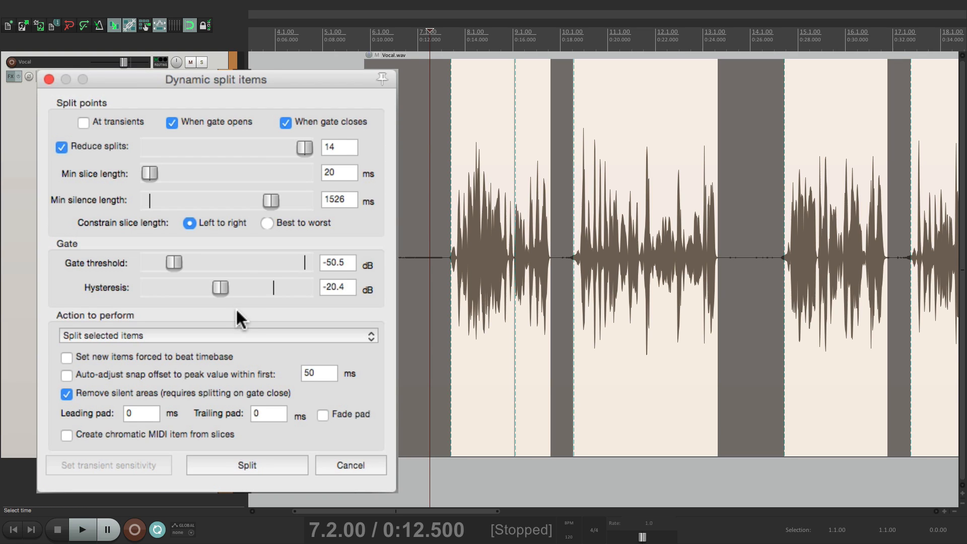
pyautogui.moveTo(150, 427)
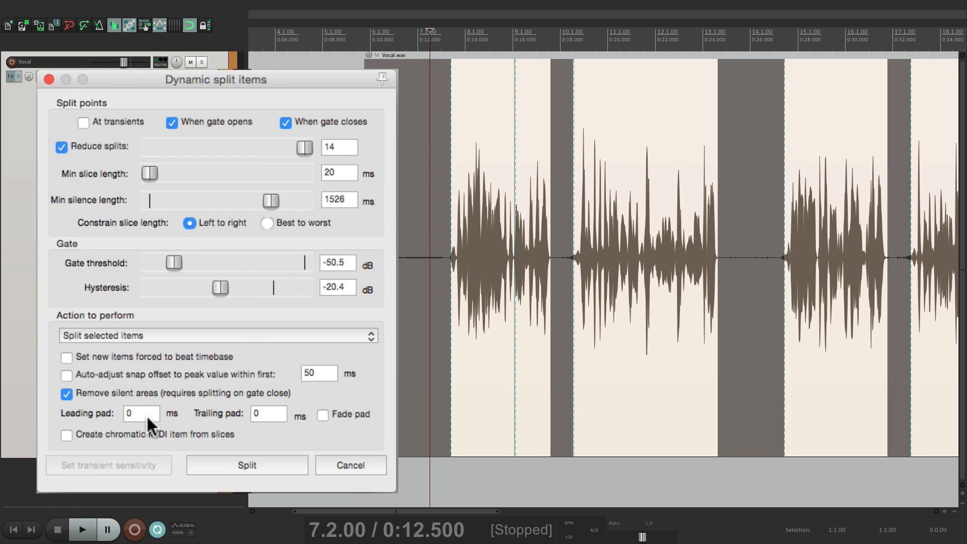
pyautogui.moveTo(271, 418)
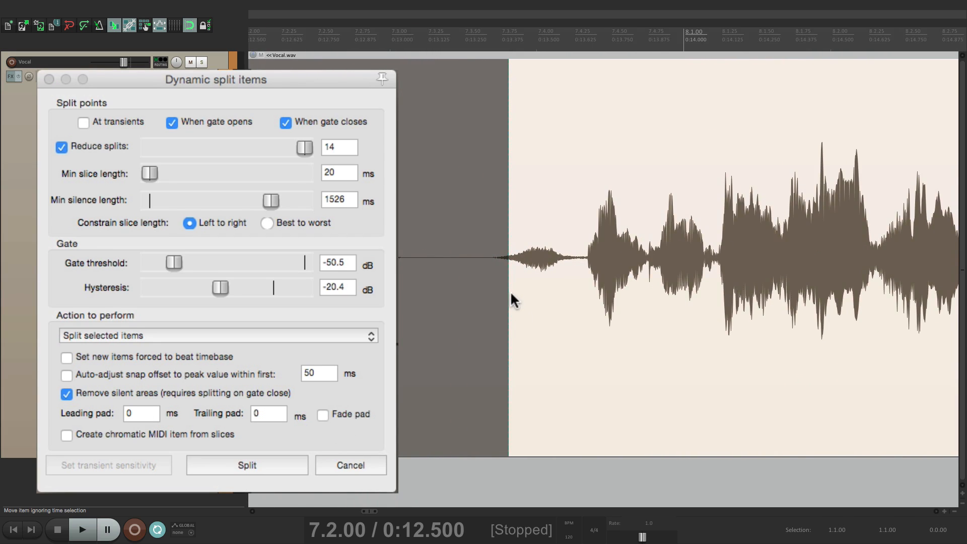
pyautogui.moveTo(511, 300)
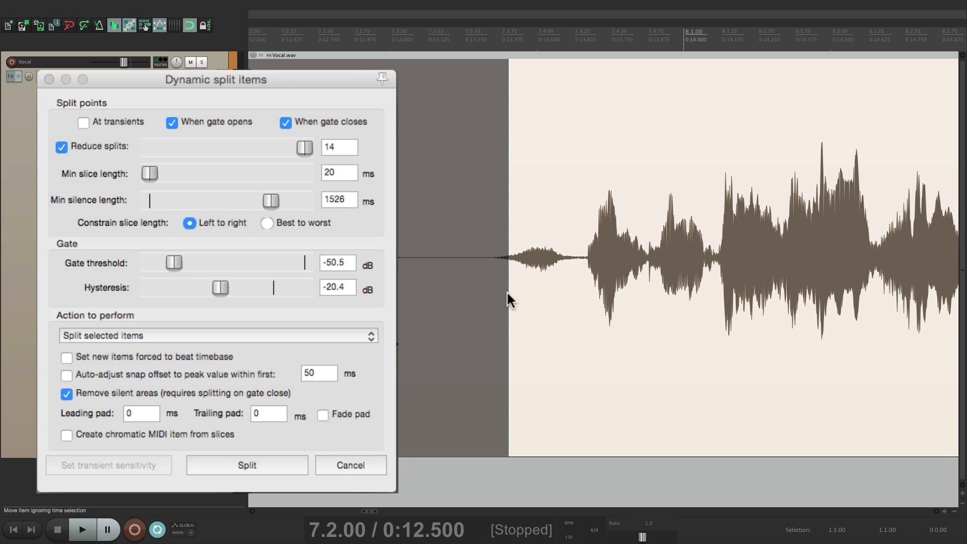
pyautogui.moveTo(505, 270)
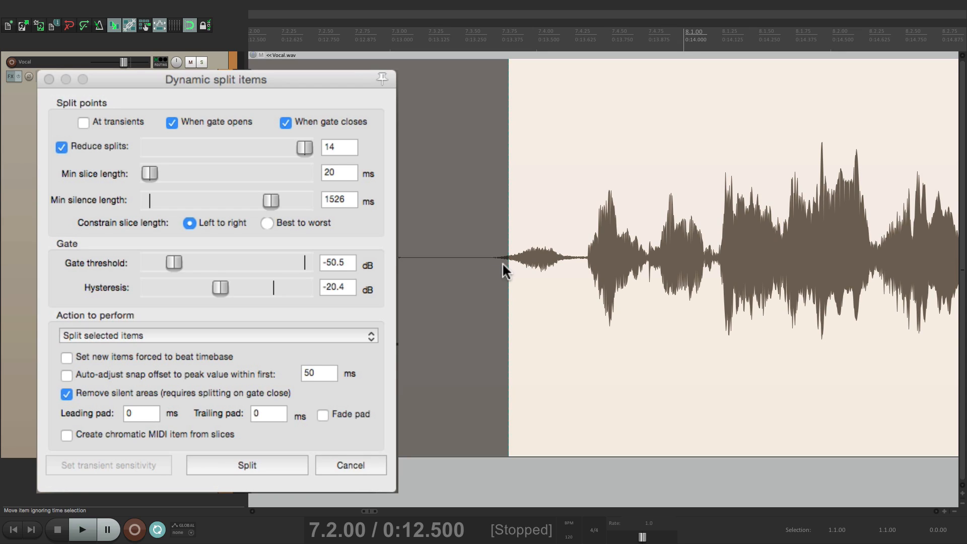
pyautogui.moveTo(153, 416)
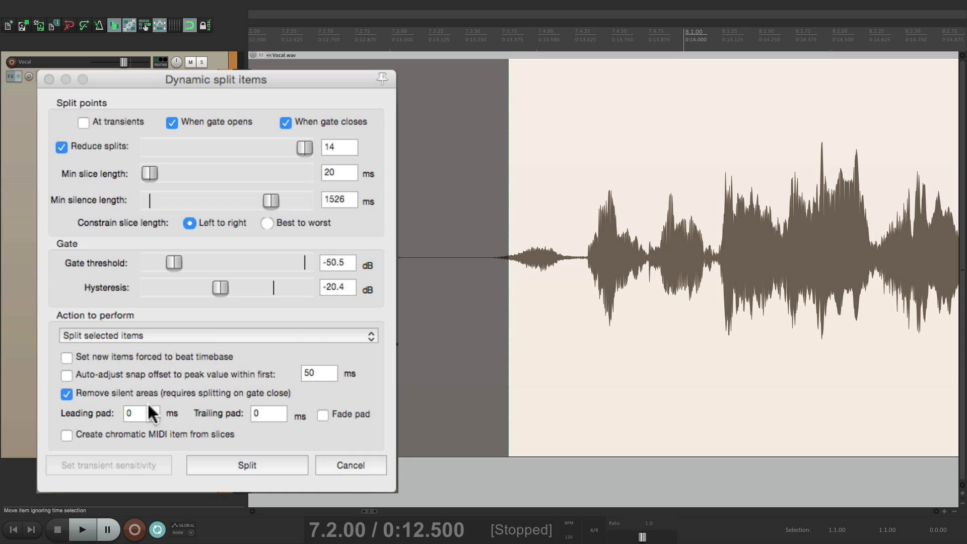
# - Set Leading pad to 100 ms and re-run the split so each clip starts before its phrase
pyautogui.click(141, 413)
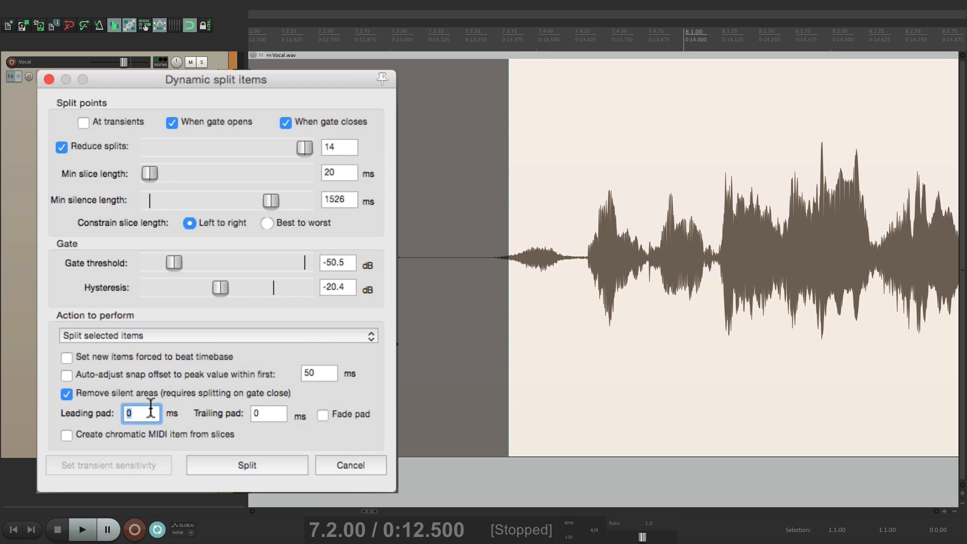
pyautogui.write('100')
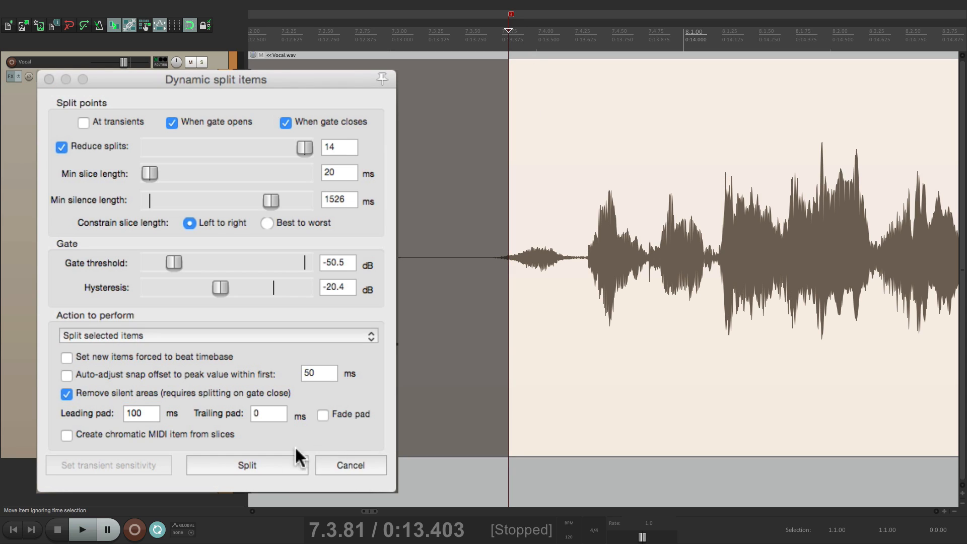
pyautogui.click(246, 465)
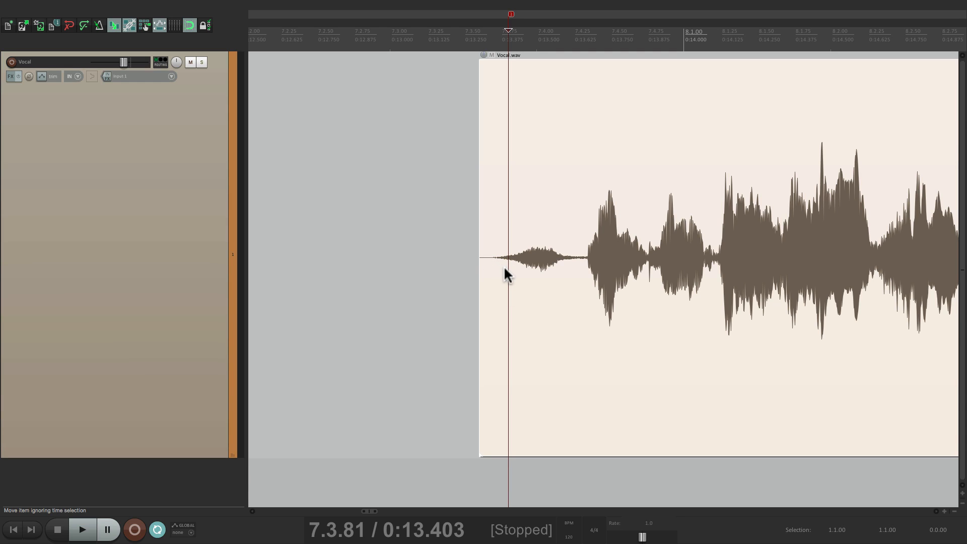
pyautogui.moveTo(511, 276)
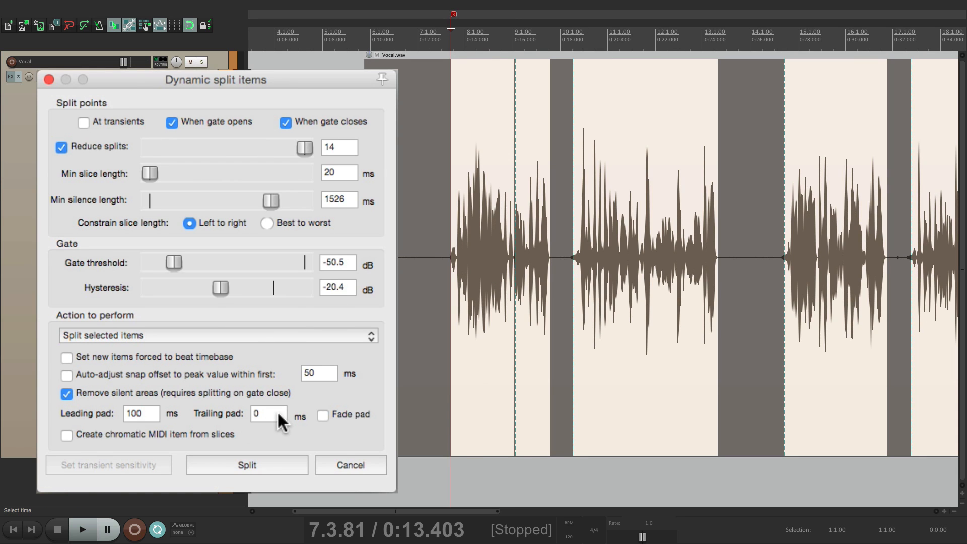
# - Set Trailing pad to 100 ms and re-run the split with both pads
pyautogui.write('100')
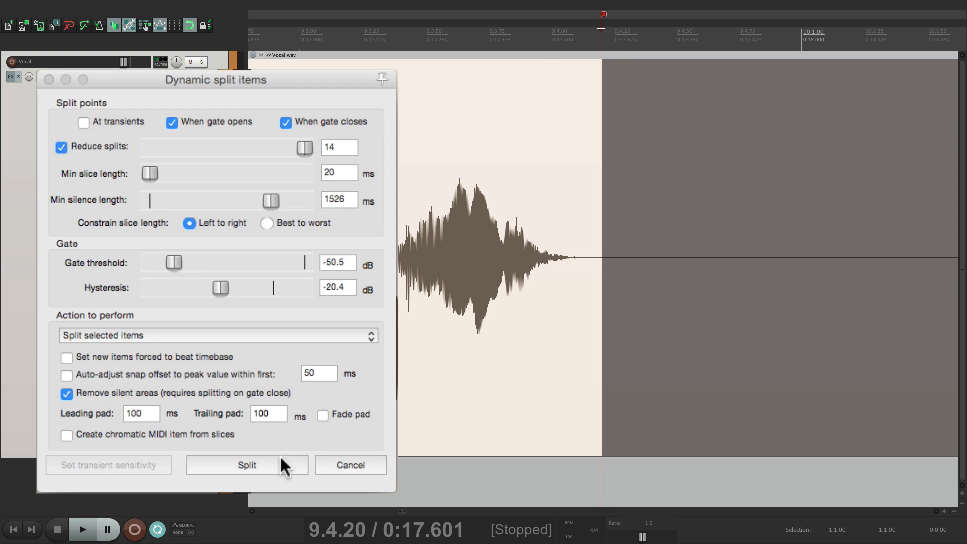
pyautogui.click(247, 466)
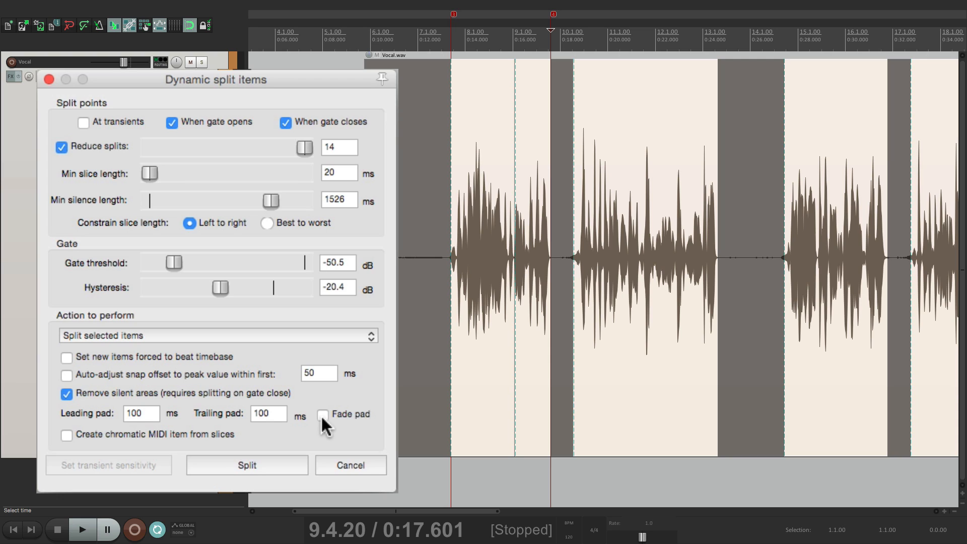
# - Enable Fade pad and split Vocal.wav into clips whose 100 ms pads fade in and out
pyautogui.click(323, 414)
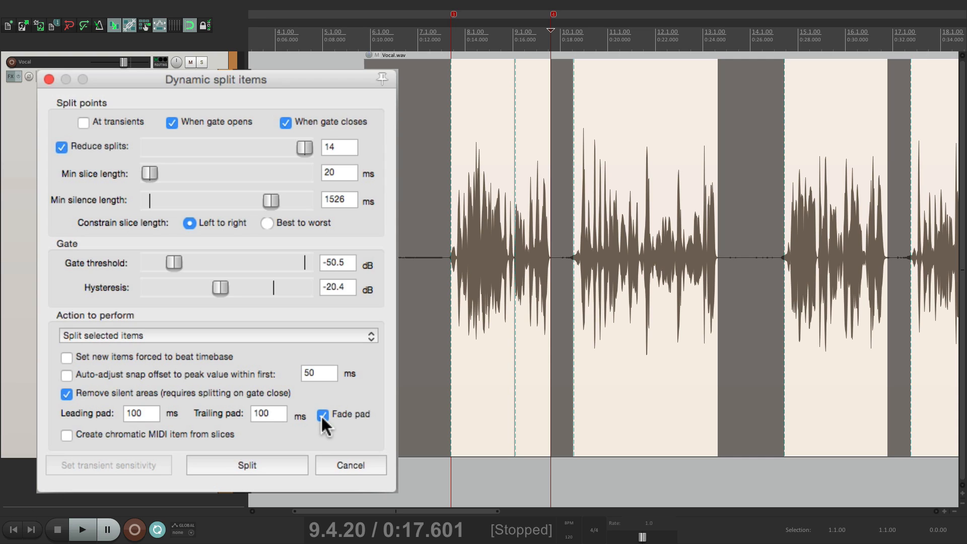
pyautogui.moveTo(84, 424)
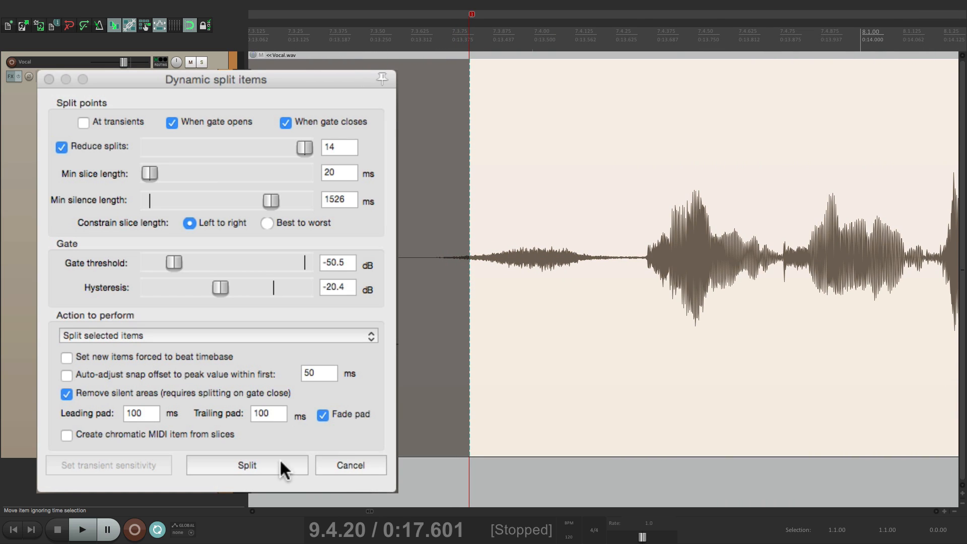
pyautogui.click(245, 465)
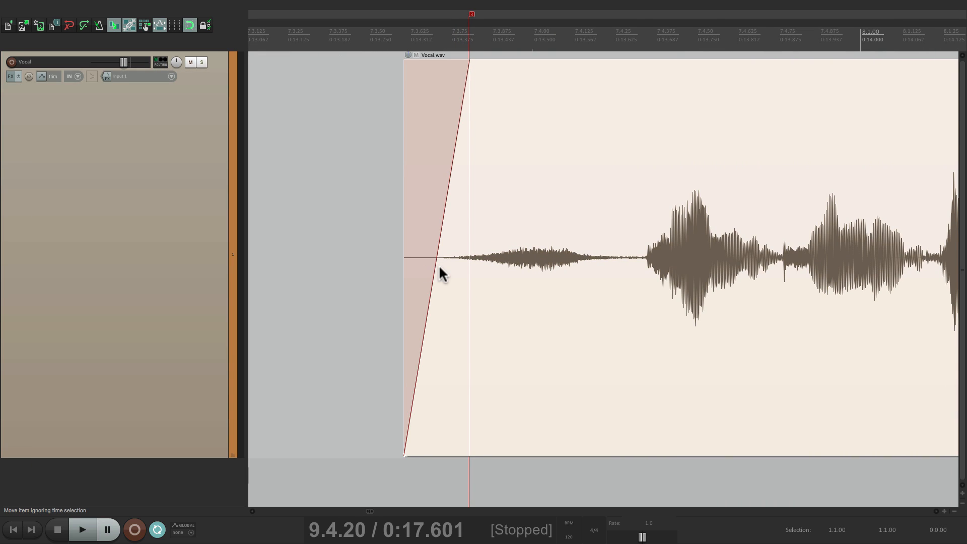
pyautogui.moveTo(464, 186)
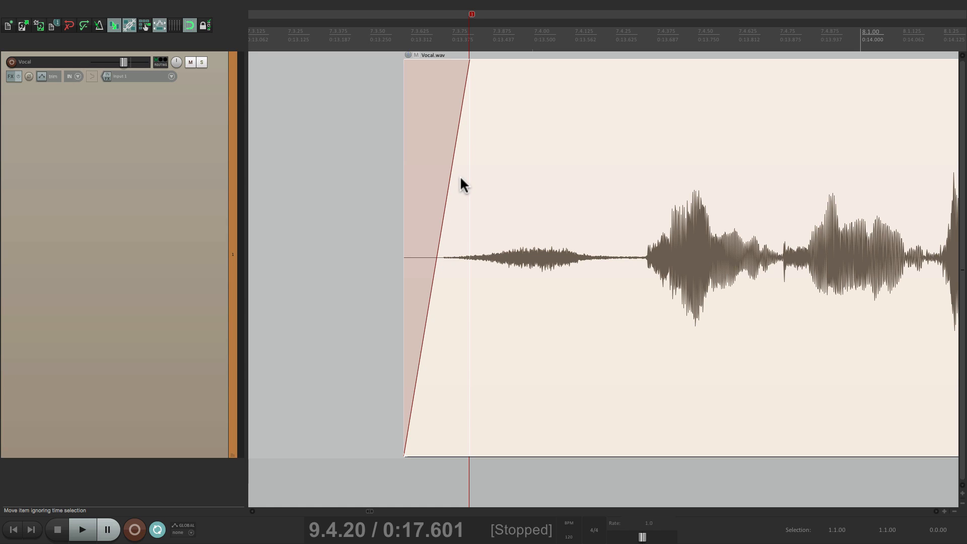
pyautogui.moveTo(523, 255)
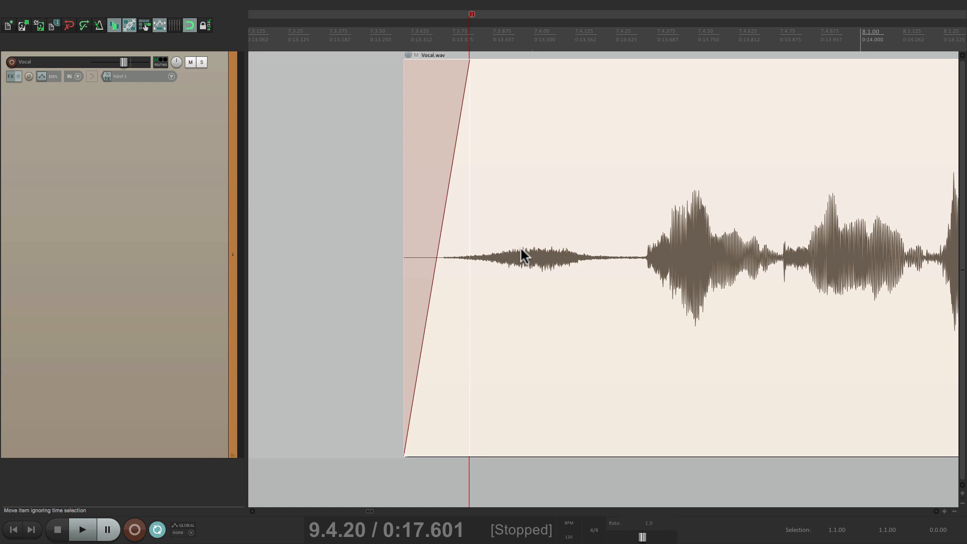
pyautogui.moveTo(487, 250)
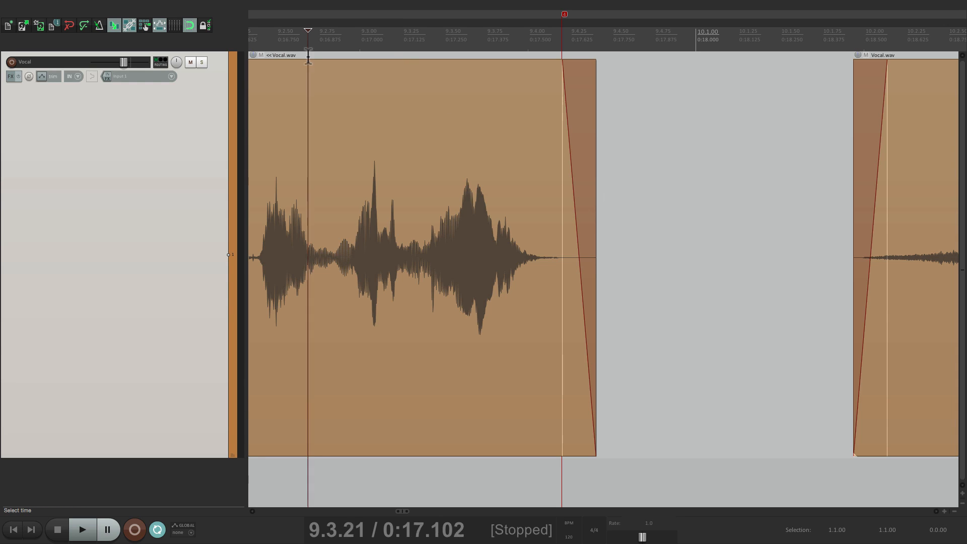
pyautogui.click(81, 529)
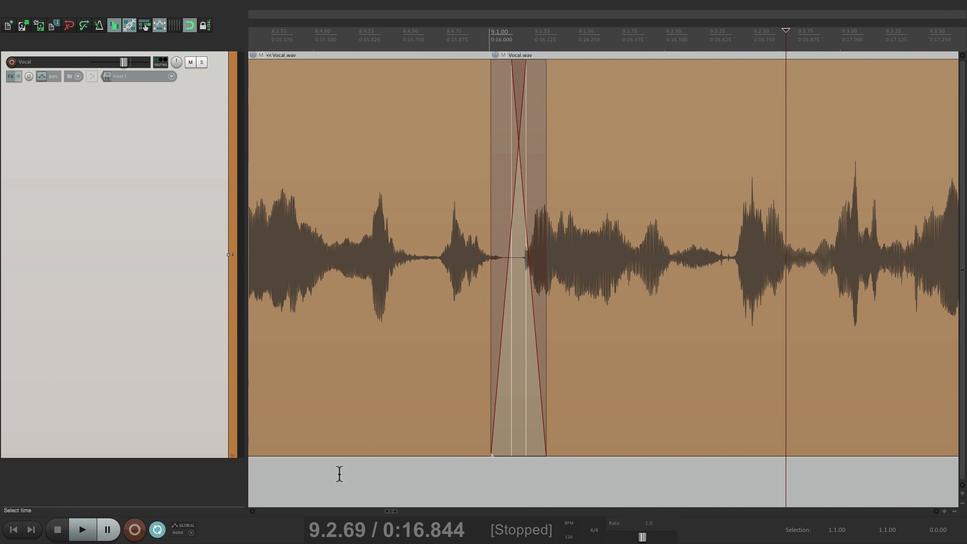
# - Heal the first small stray split back into one continuous vocal clip
pyautogui.click(80, 529)
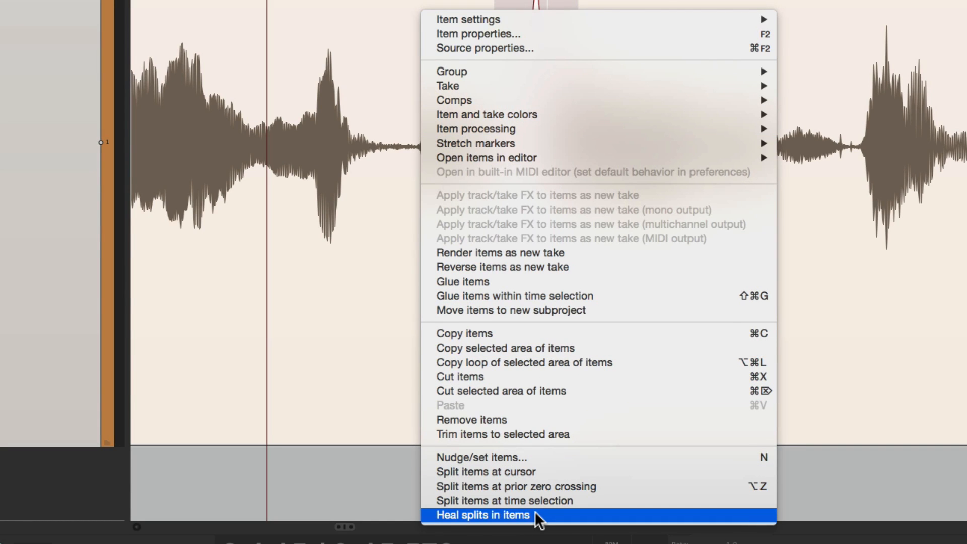
pyautogui.click(481, 515)
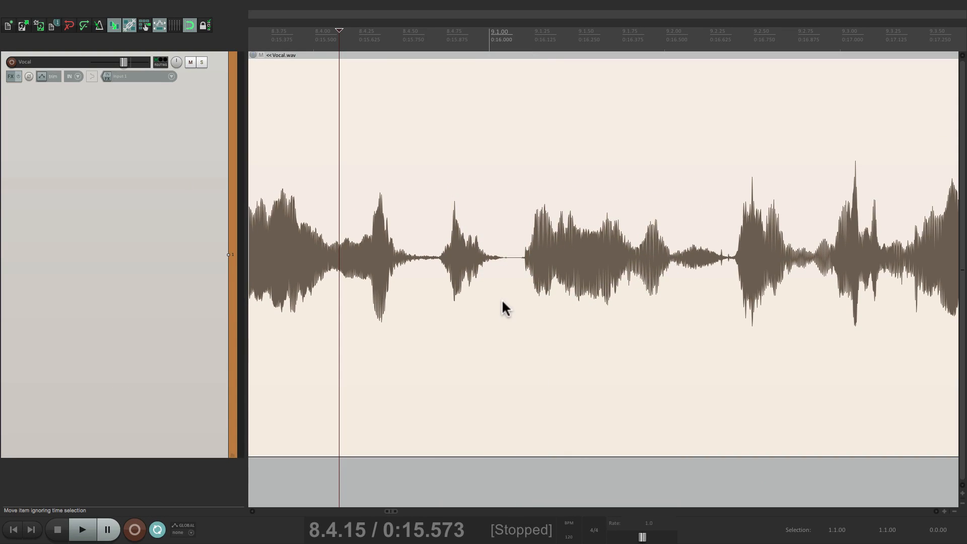
pyautogui.click(81, 529)
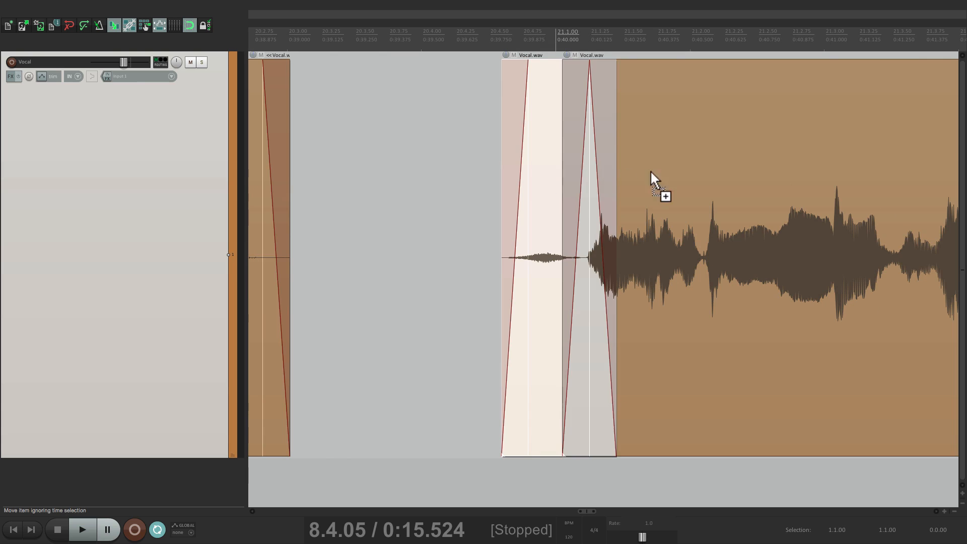
# - Select the remaining stray fragments and heal them via Heal splits in items
pyautogui.rightClick(654, 179)
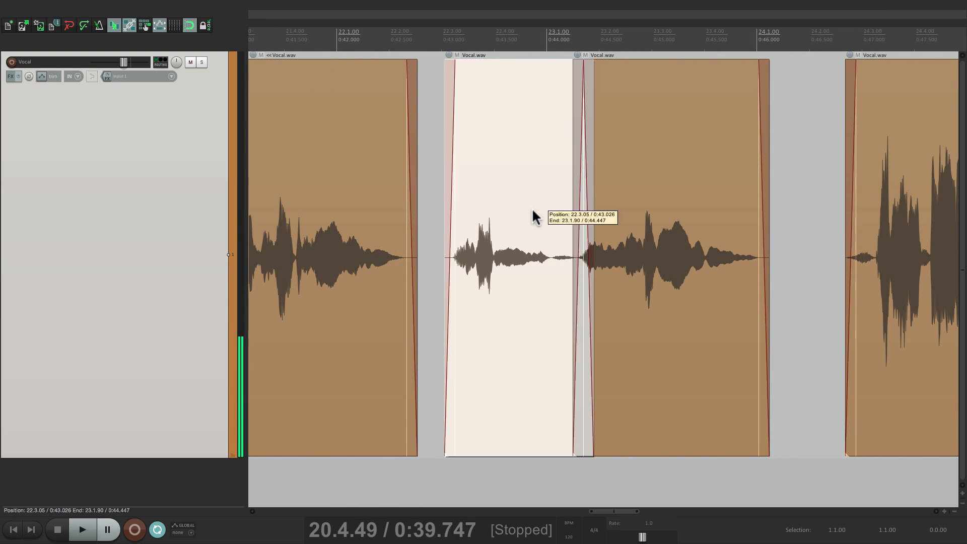
pyautogui.rightClick(534, 216)
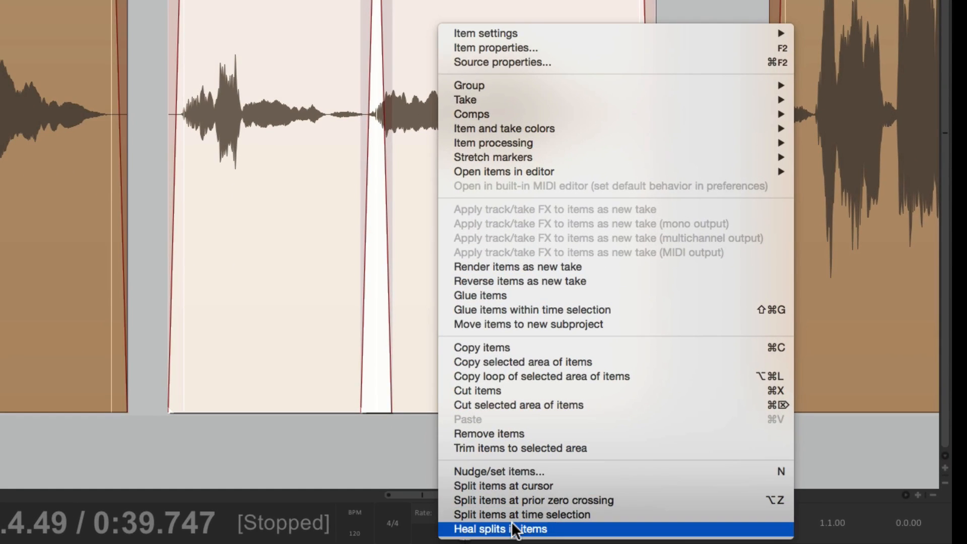
pyautogui.click(500, 529)
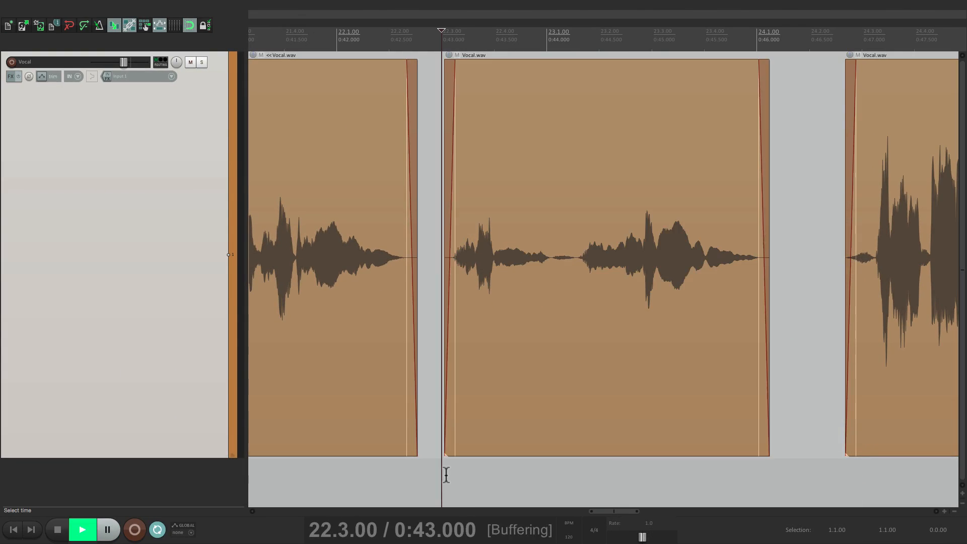